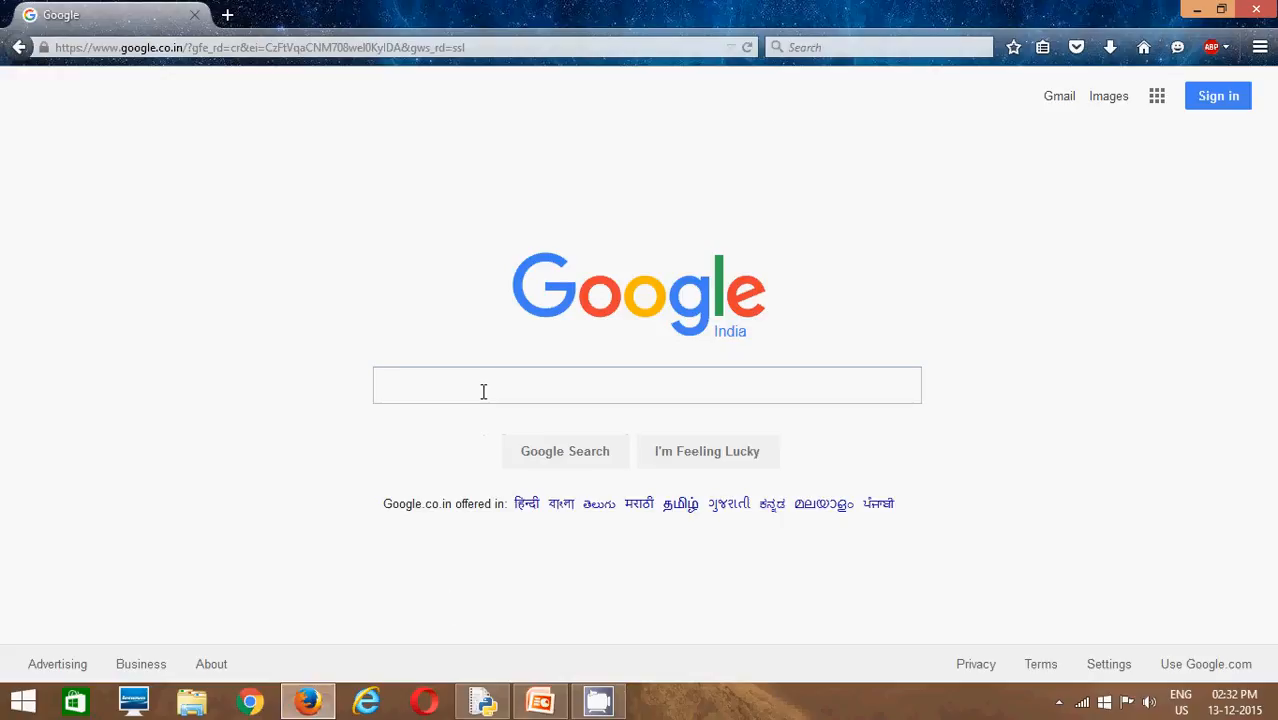
# - Search Google for 'python' and bring up the link menu for the Welcome to Python.org result
pyautogui.write('pyth')
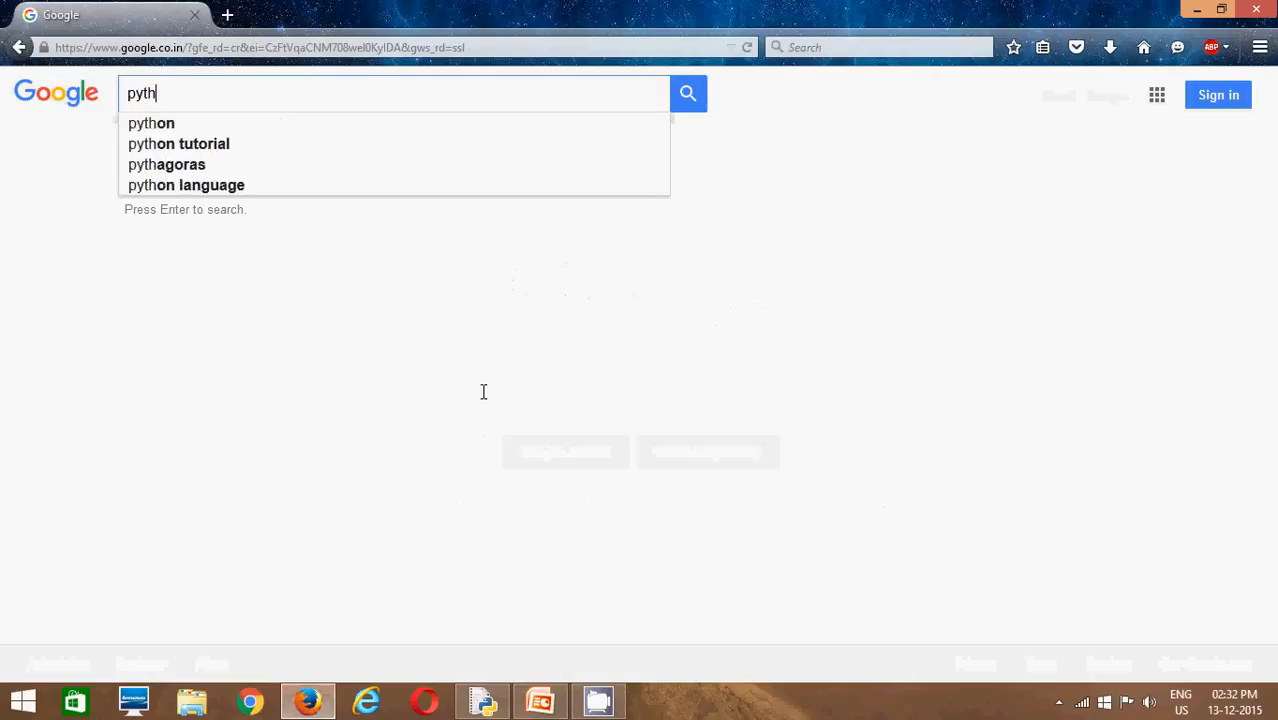
pyautogui.click(151, 123)
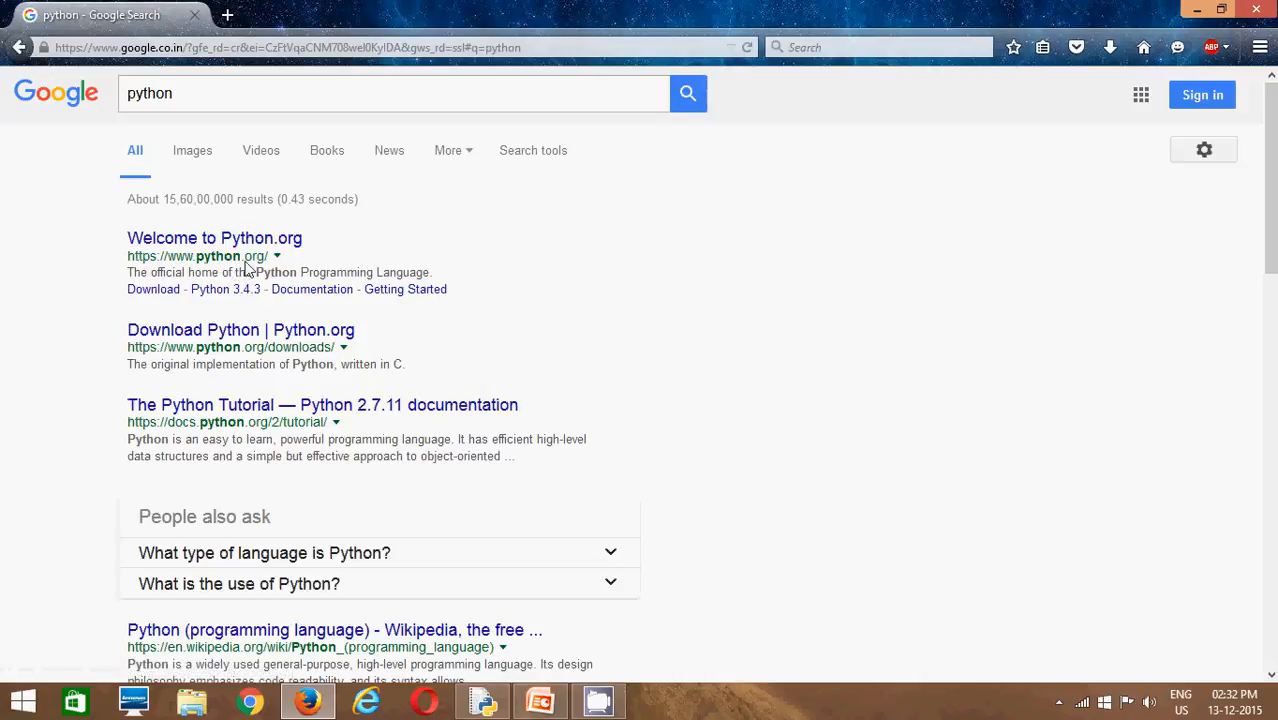
pyautogui.rightClick(214, 238)
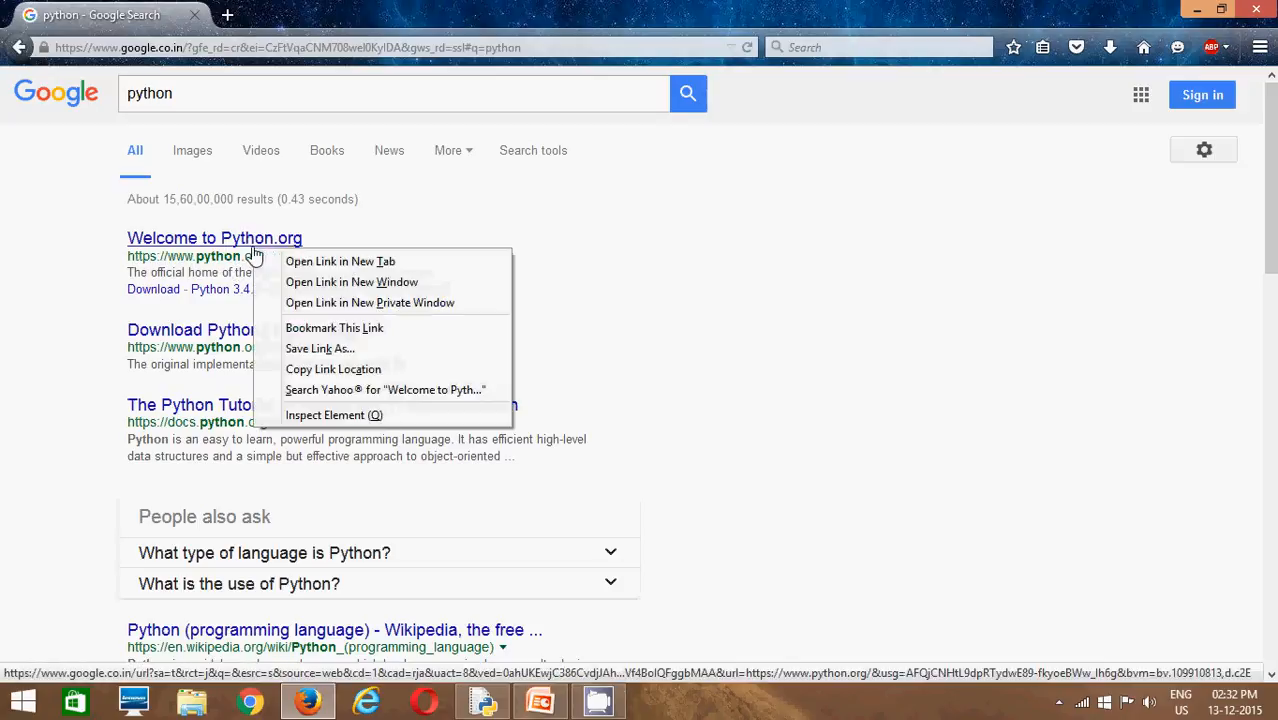
# - Open Python.org in a new tab and browse its Downloads page listing Python 3.5.1 and 2.7.11
pyautogui.click(340, 261)
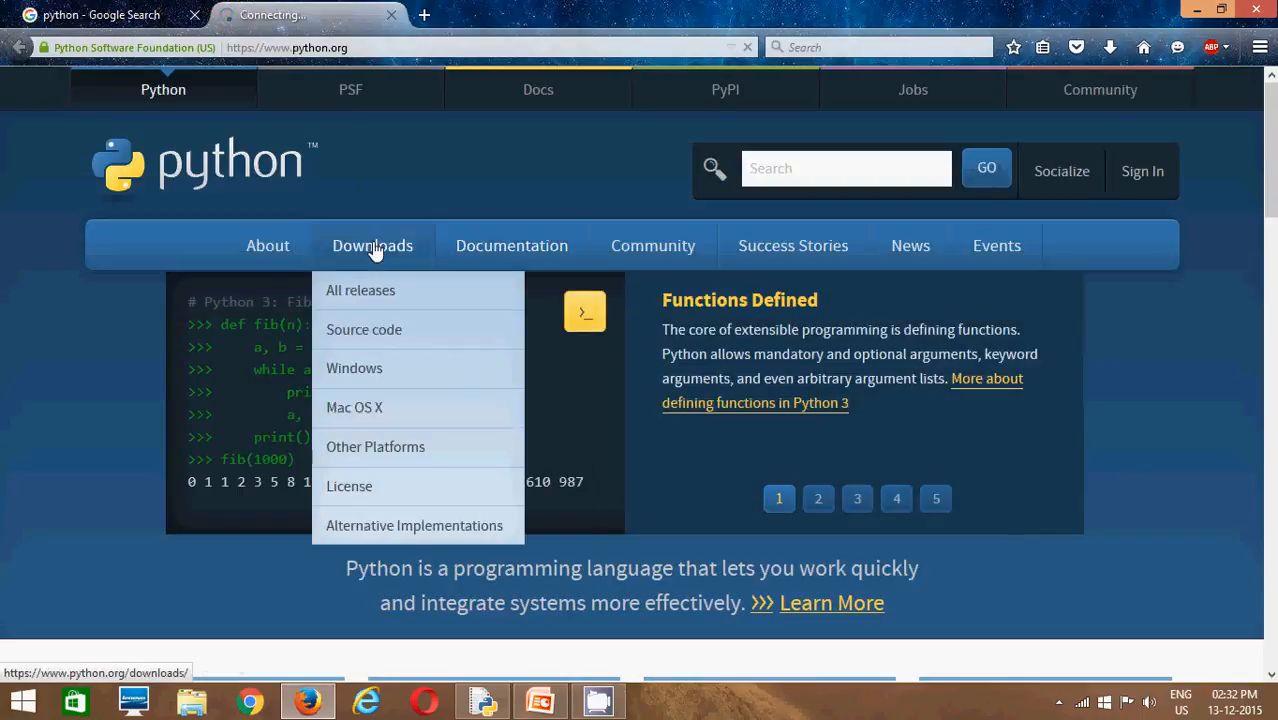
pyautogui.click(372, 245)
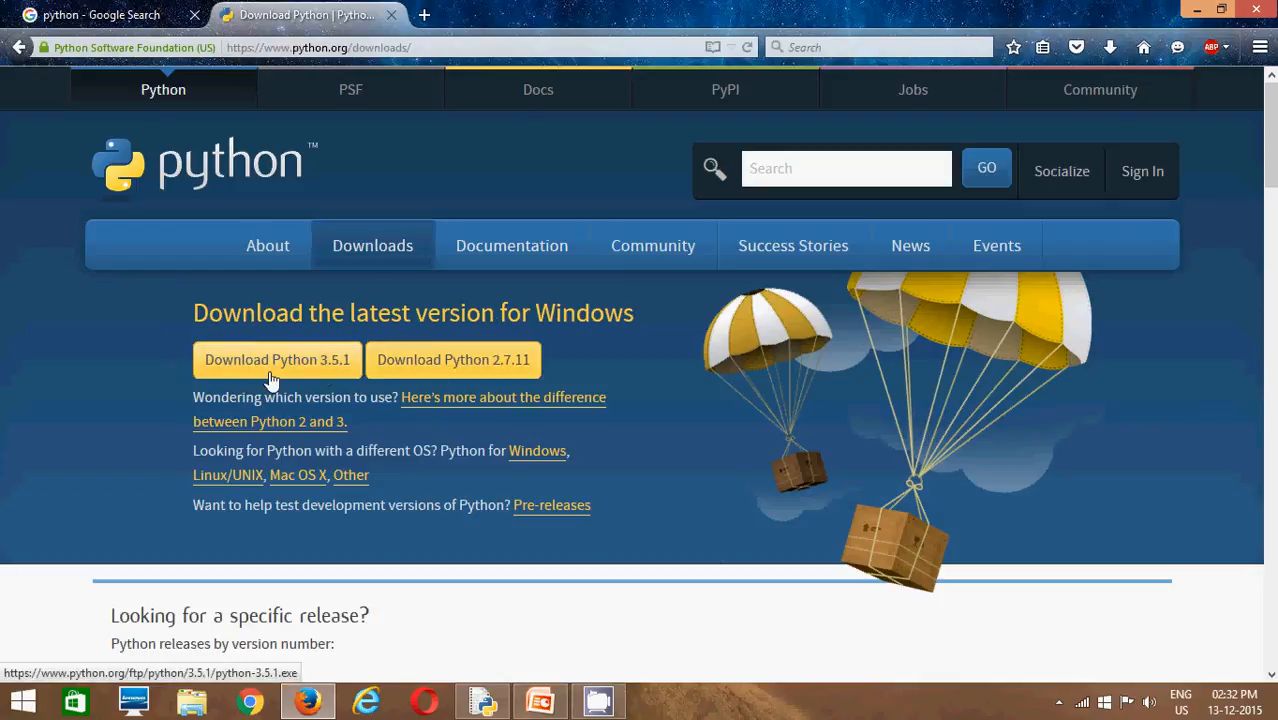
pyautogui.scroll(-3)
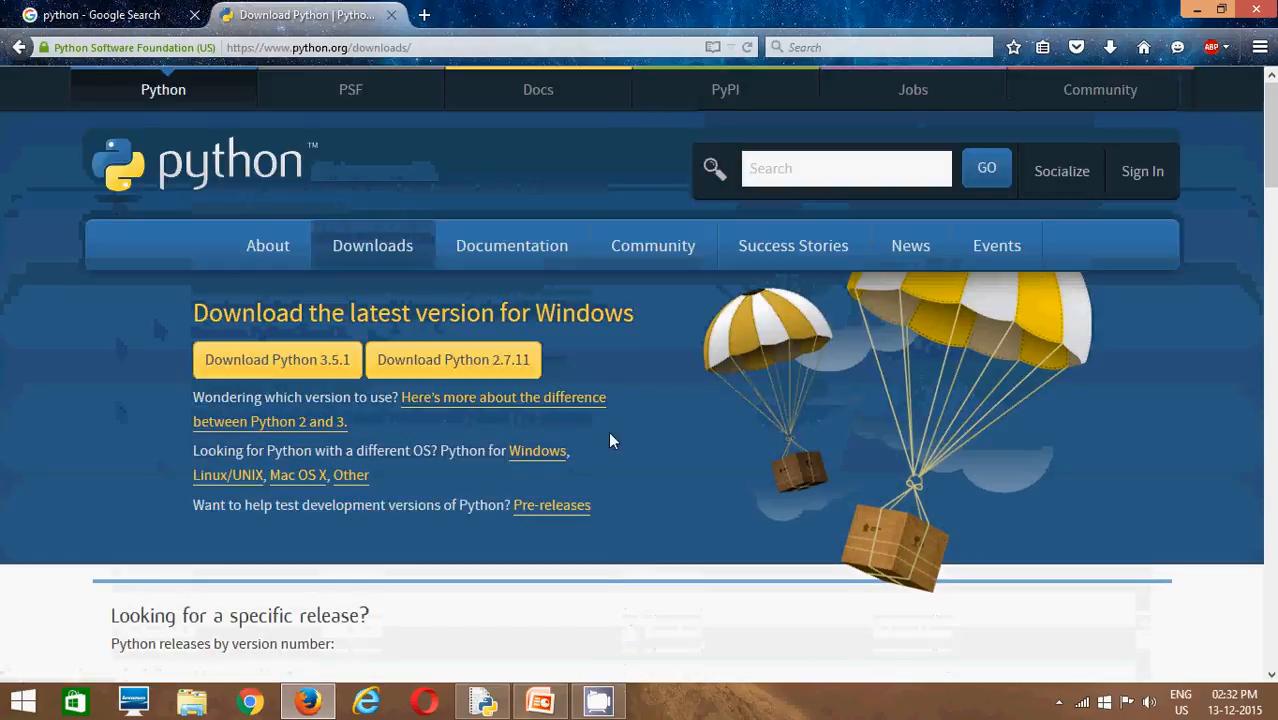
pyautogui.moveTo(519, 483)
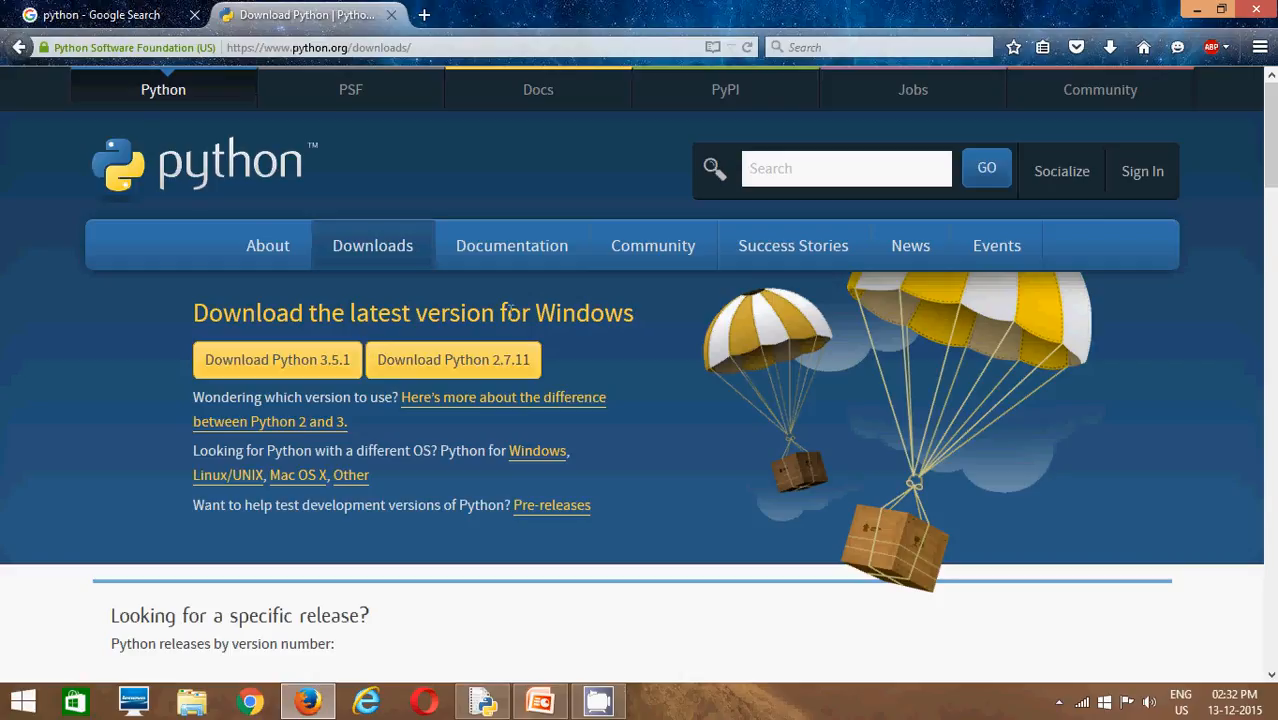
pyautogui.moveTo(436, 458)
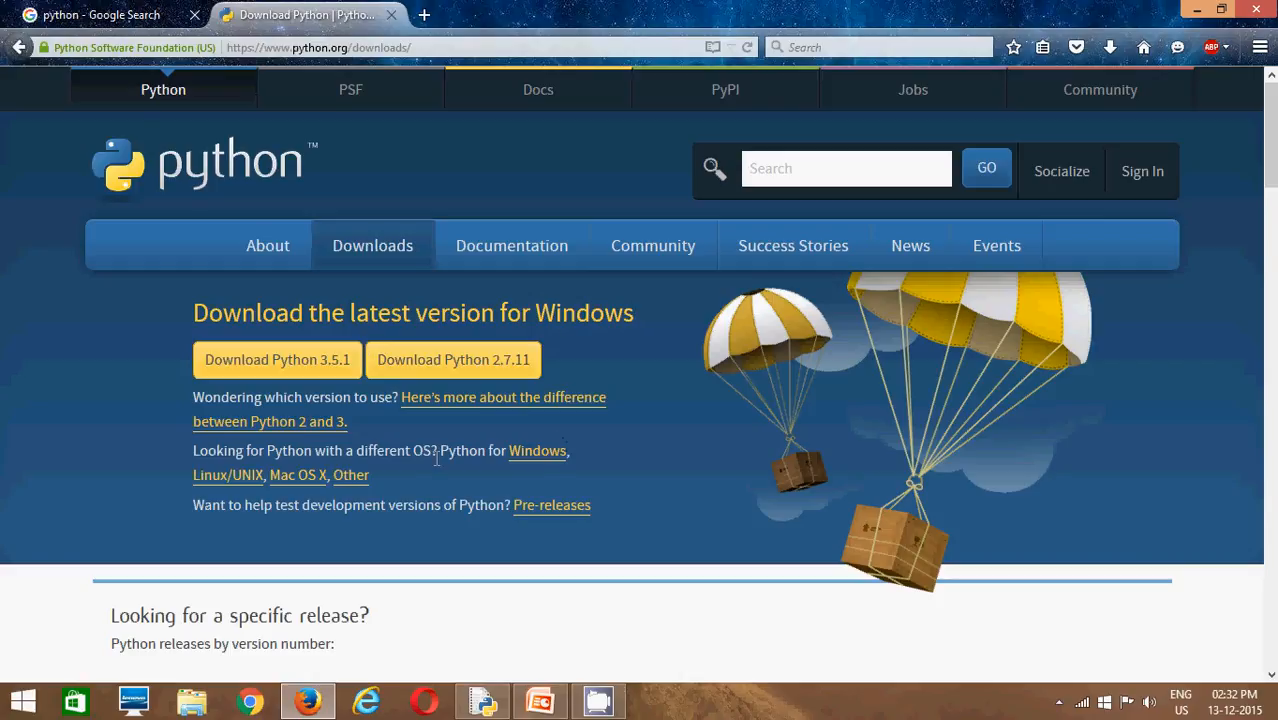
pyautogui.moveTo(277, 359)
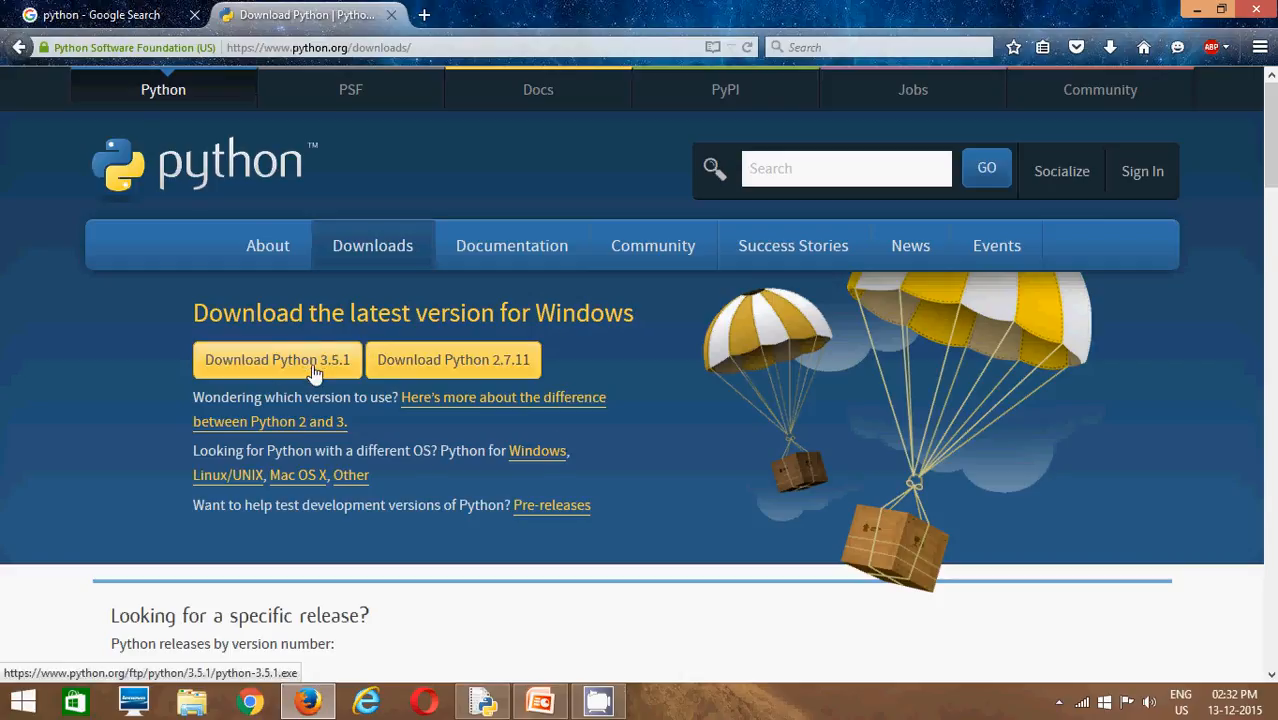
pyautogui.moveTo(288, 373)
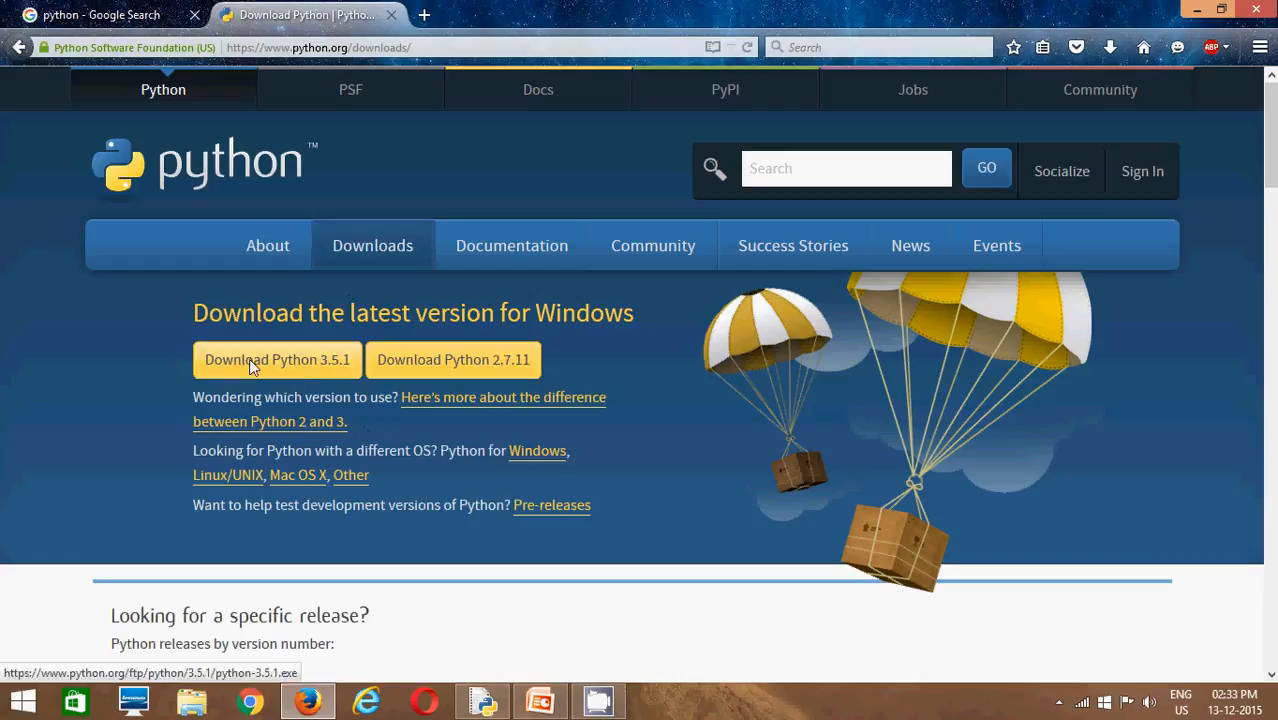
pyautogui.moveTo(279, 362)
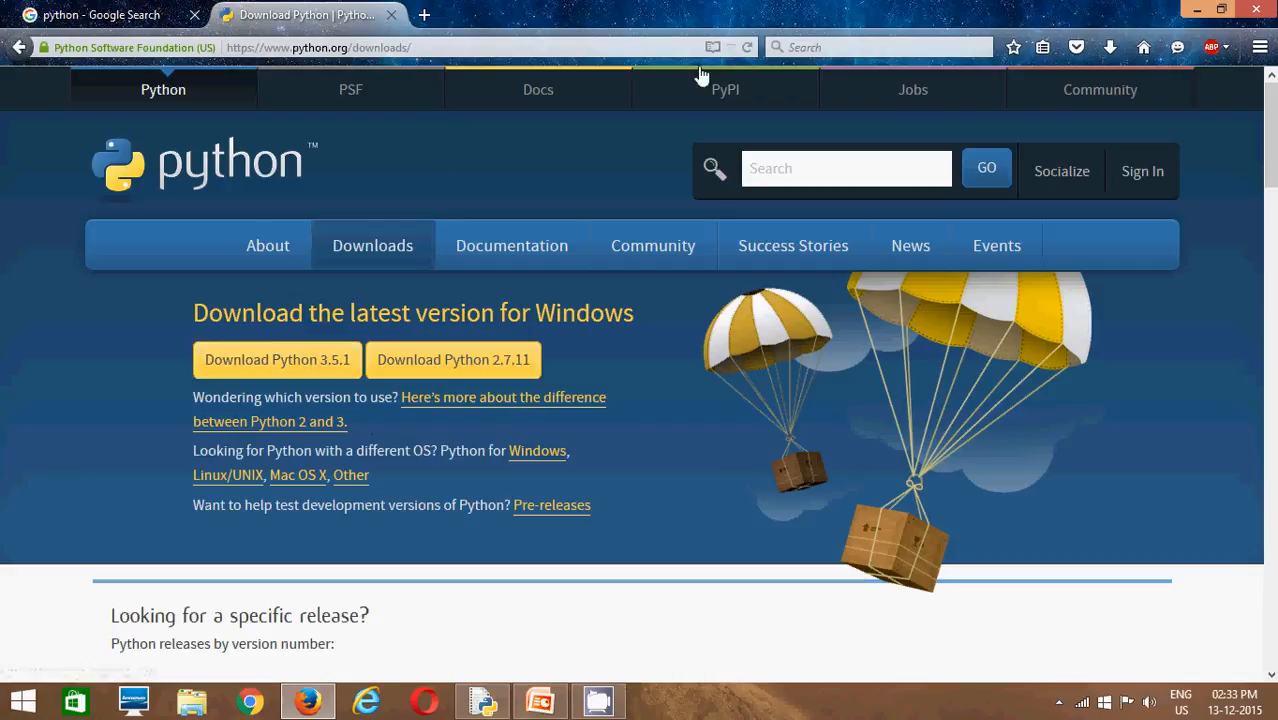
# - Minimize Firefox and launch the Python 3.4.2 interpreter from its desktop shortcut
pyautogui.click(1221, 9)
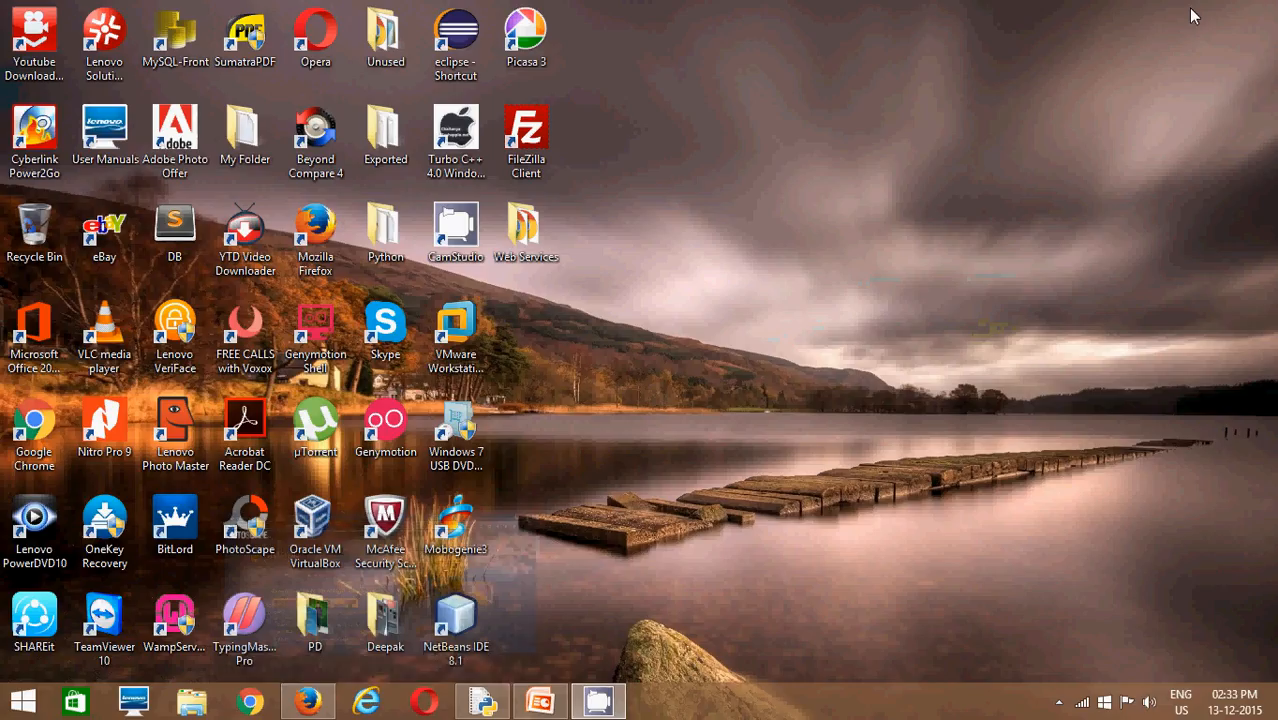
pyautogui.moveTo(705, 561)
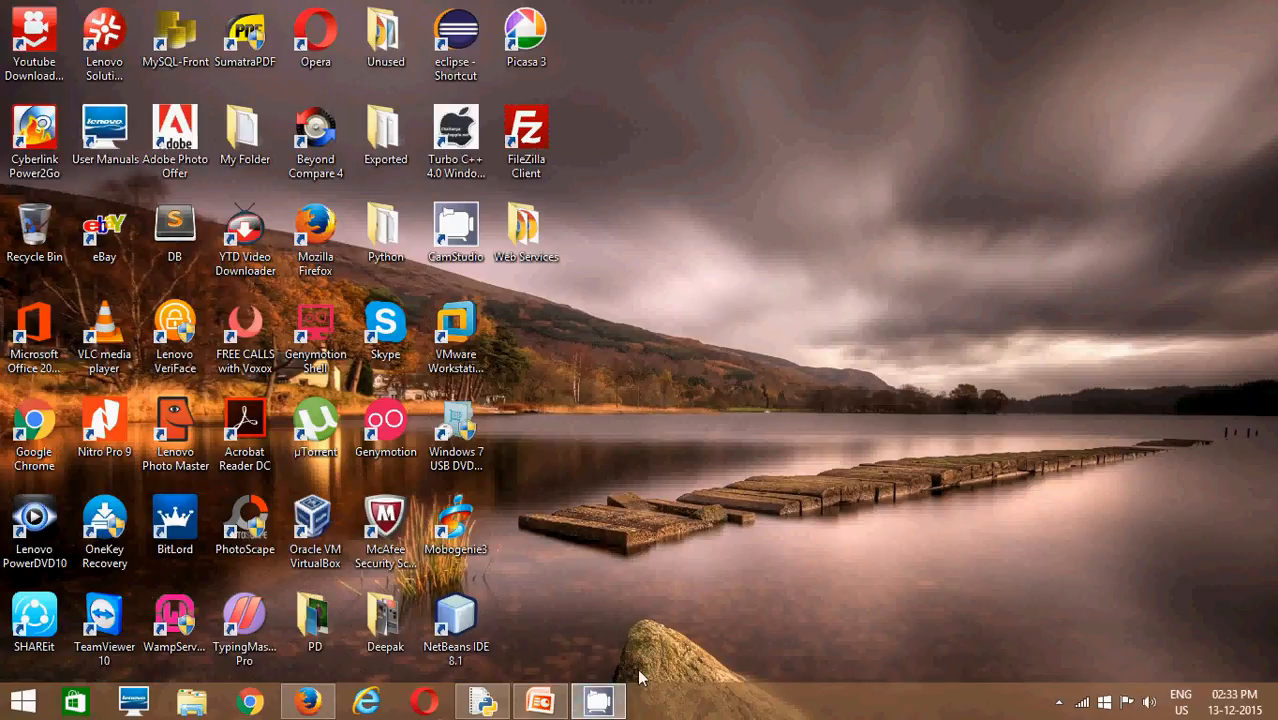
pyautogui.moveTo(690, 589)
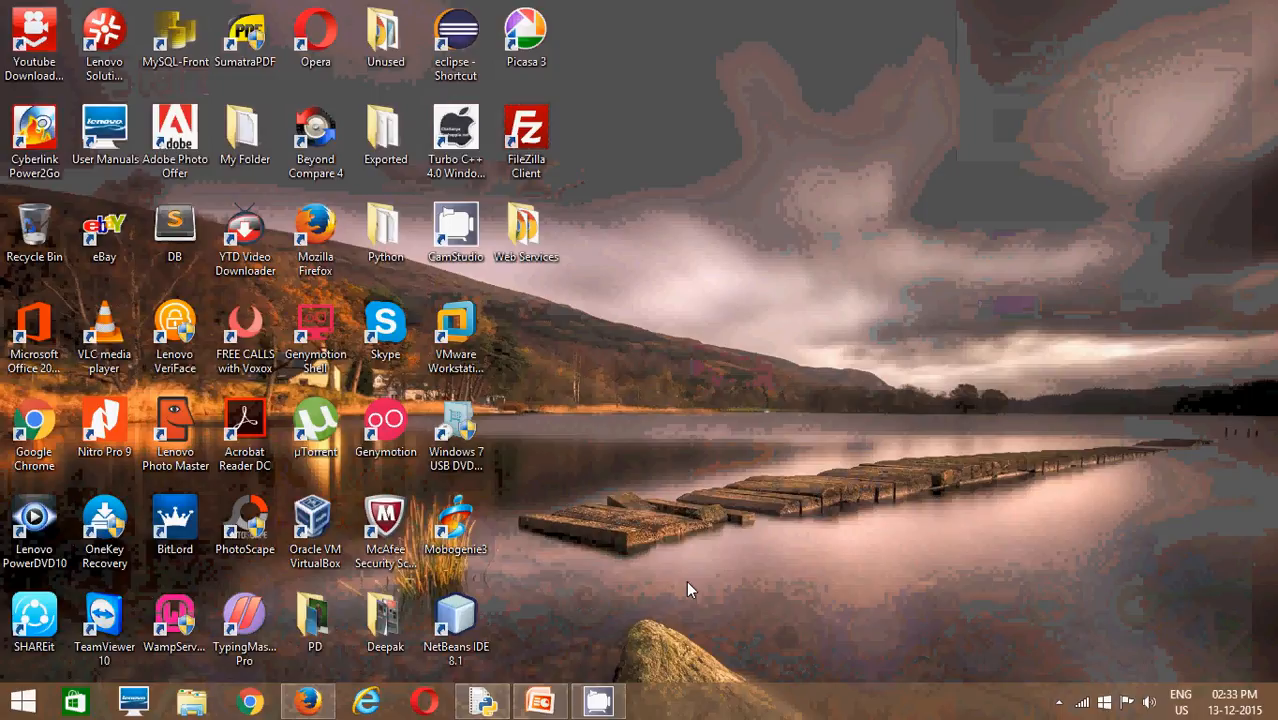
pyautogui.doubleClick(385, 225)
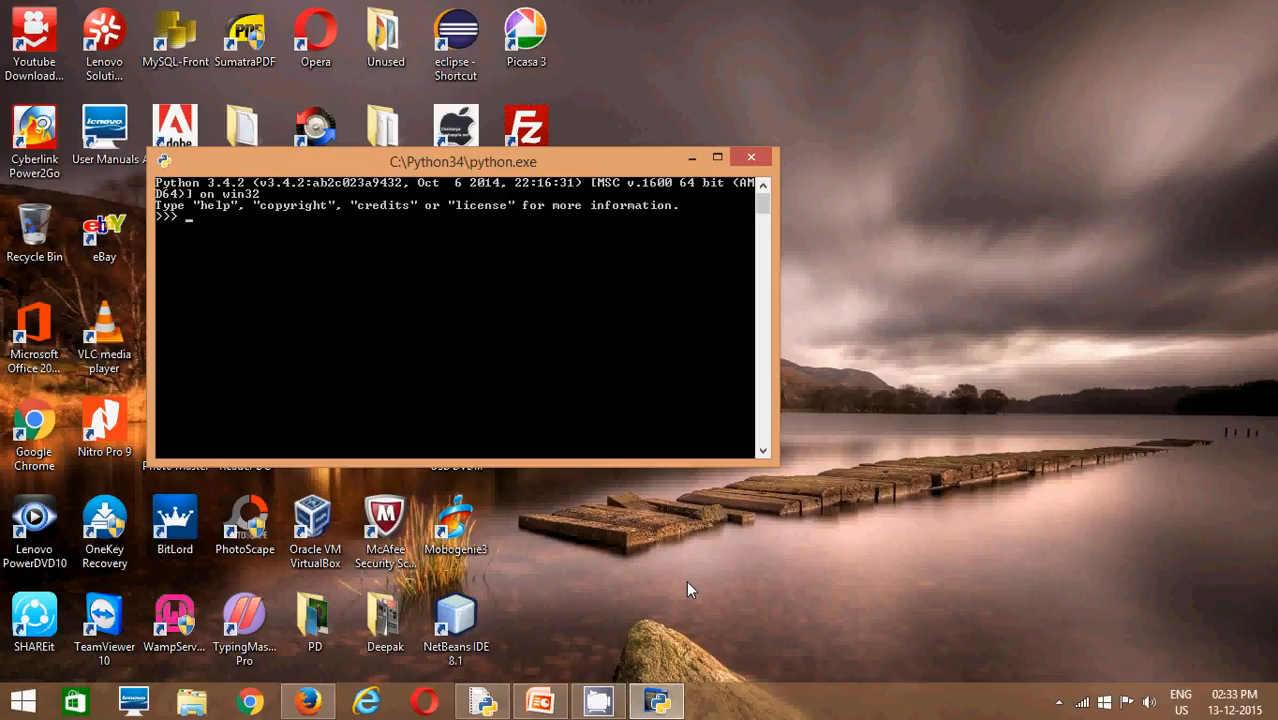
# - Enter print("Hello WOrld !") at the Python >>> prompt
pyautogui.write('print(')
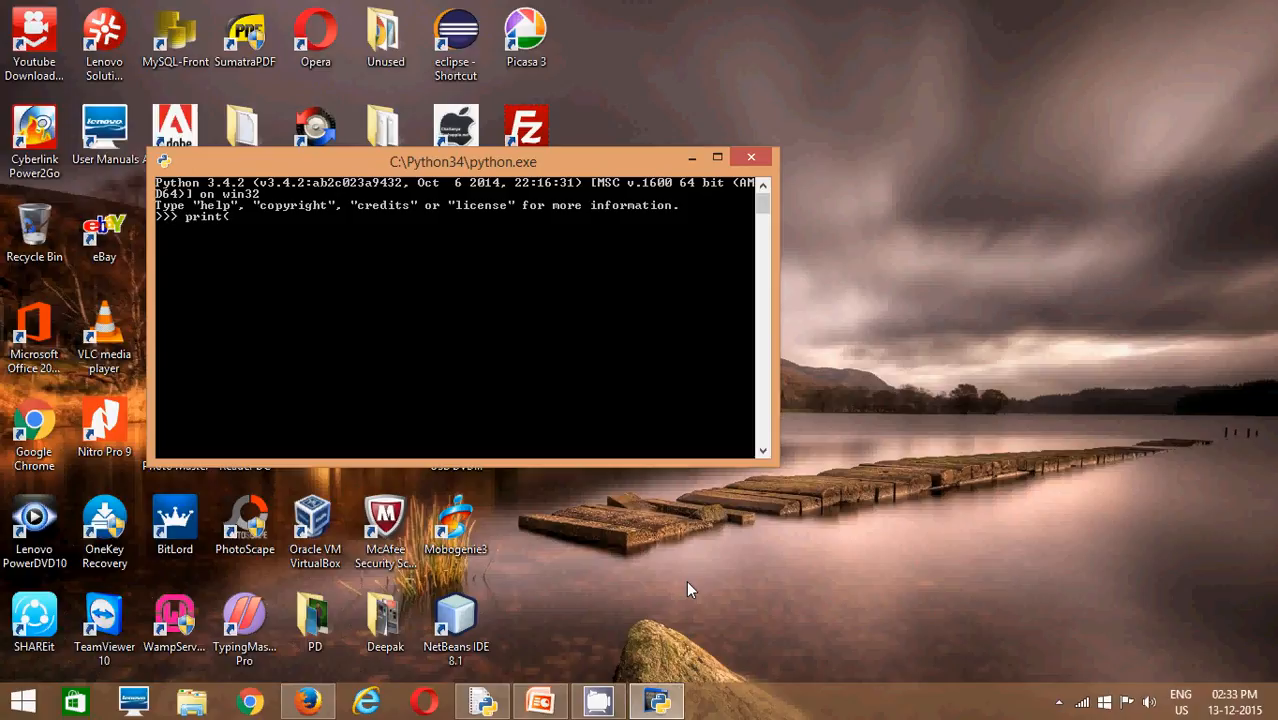
pyautogui.write('"")')
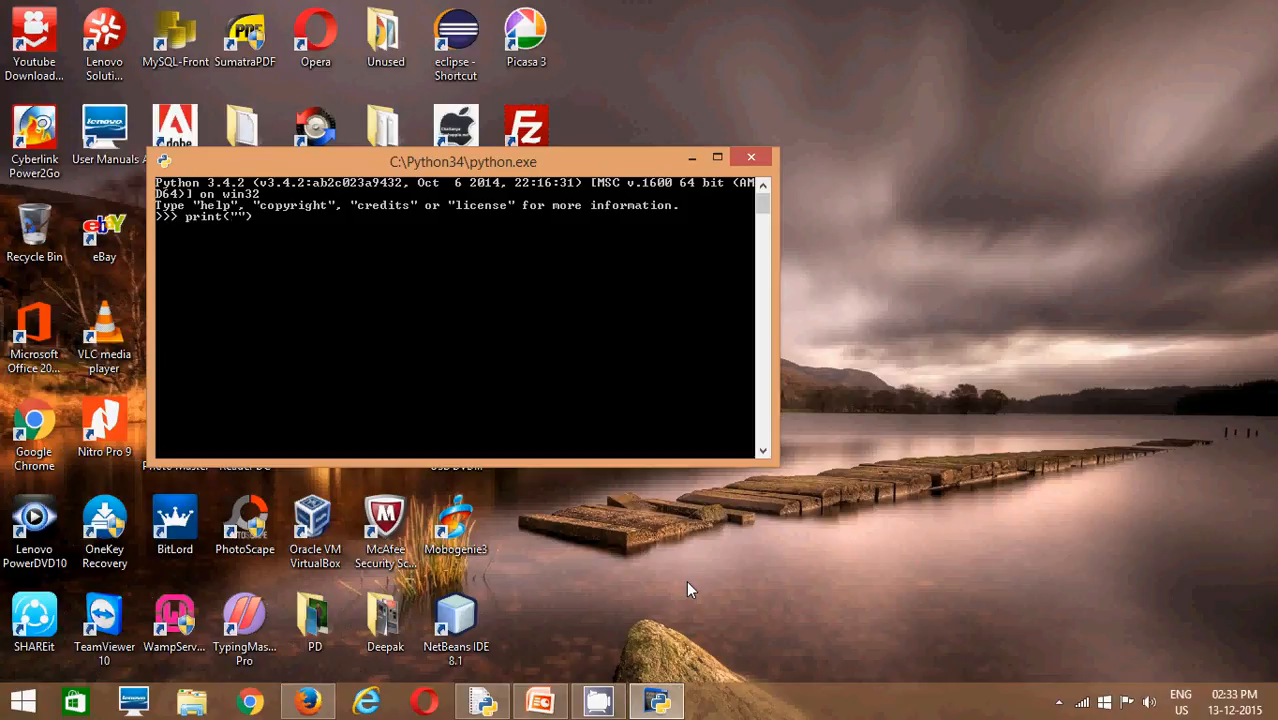
pyautogui.write('Hello')
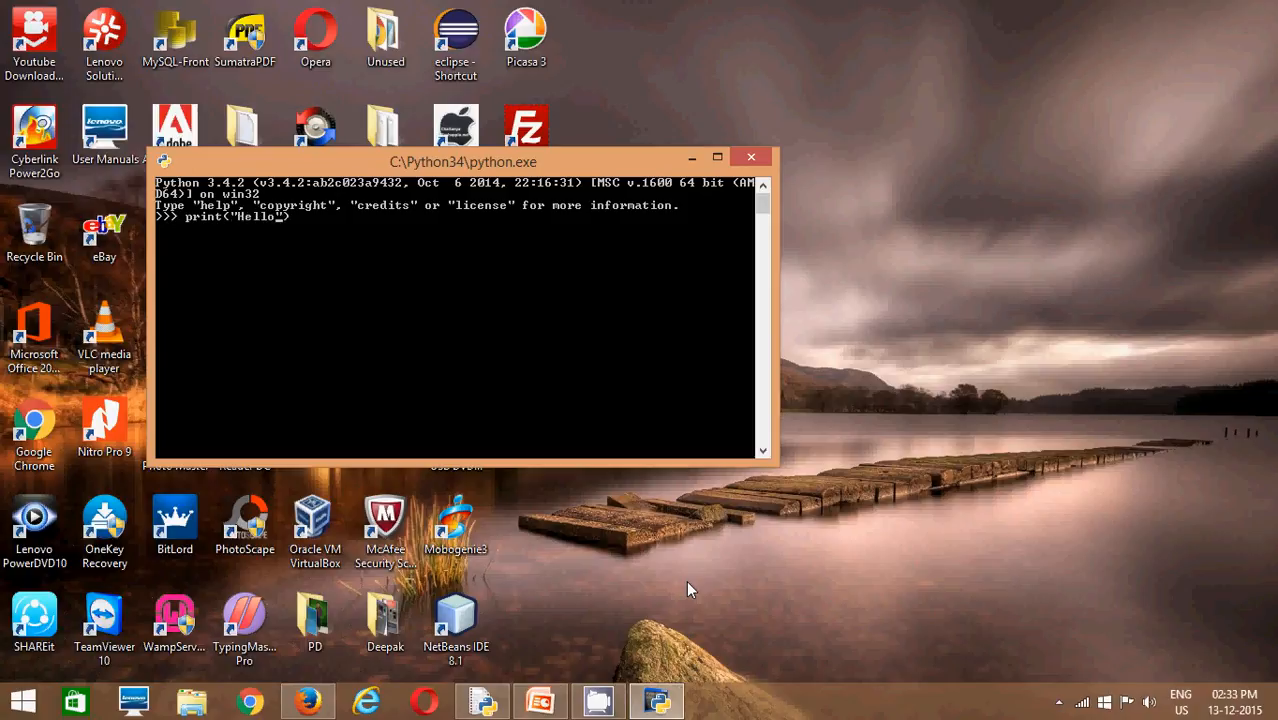
pyautogui.write('WOrld')
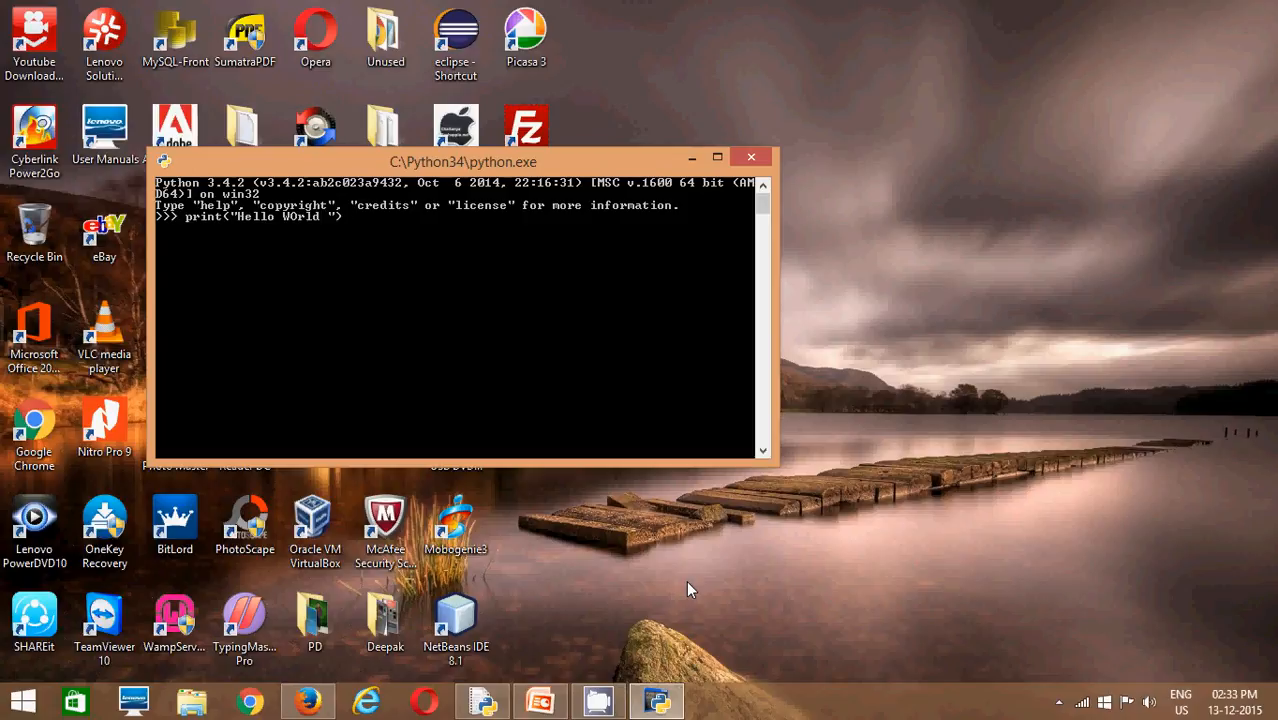
pyautogui.write('!")')
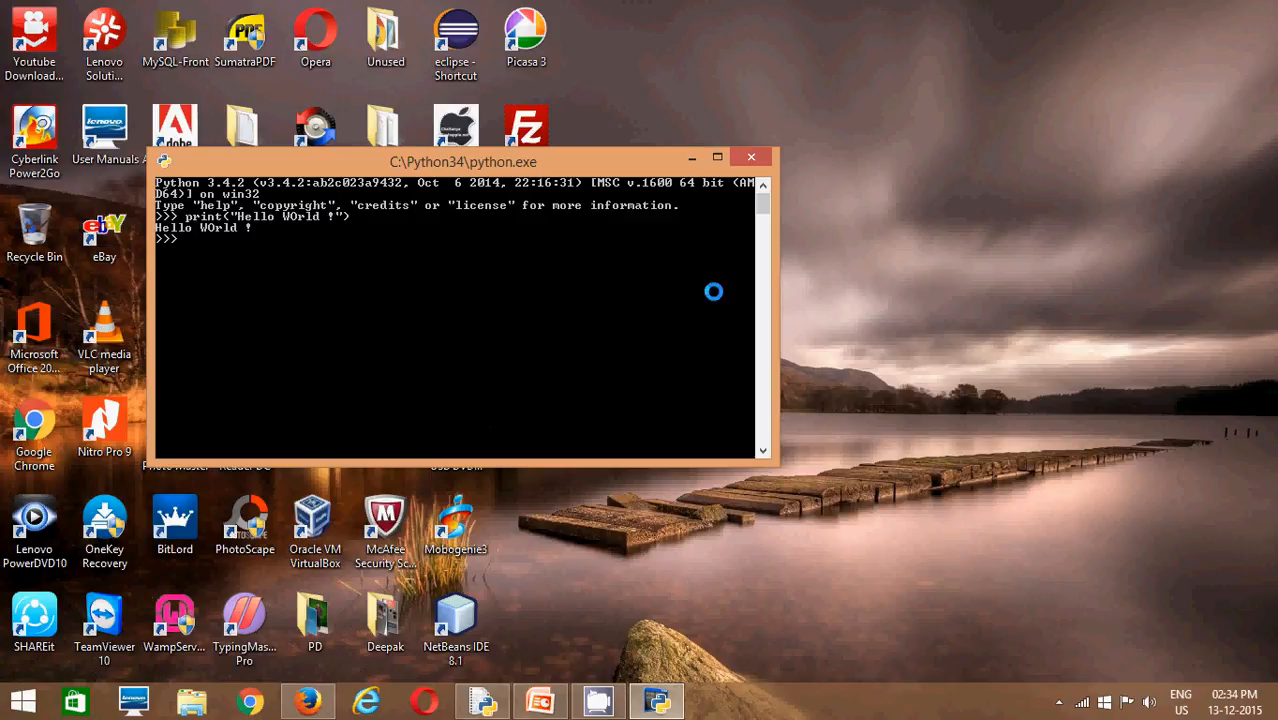
pyautogui.moveTo(601, 261)
pyautogui.write('pu')
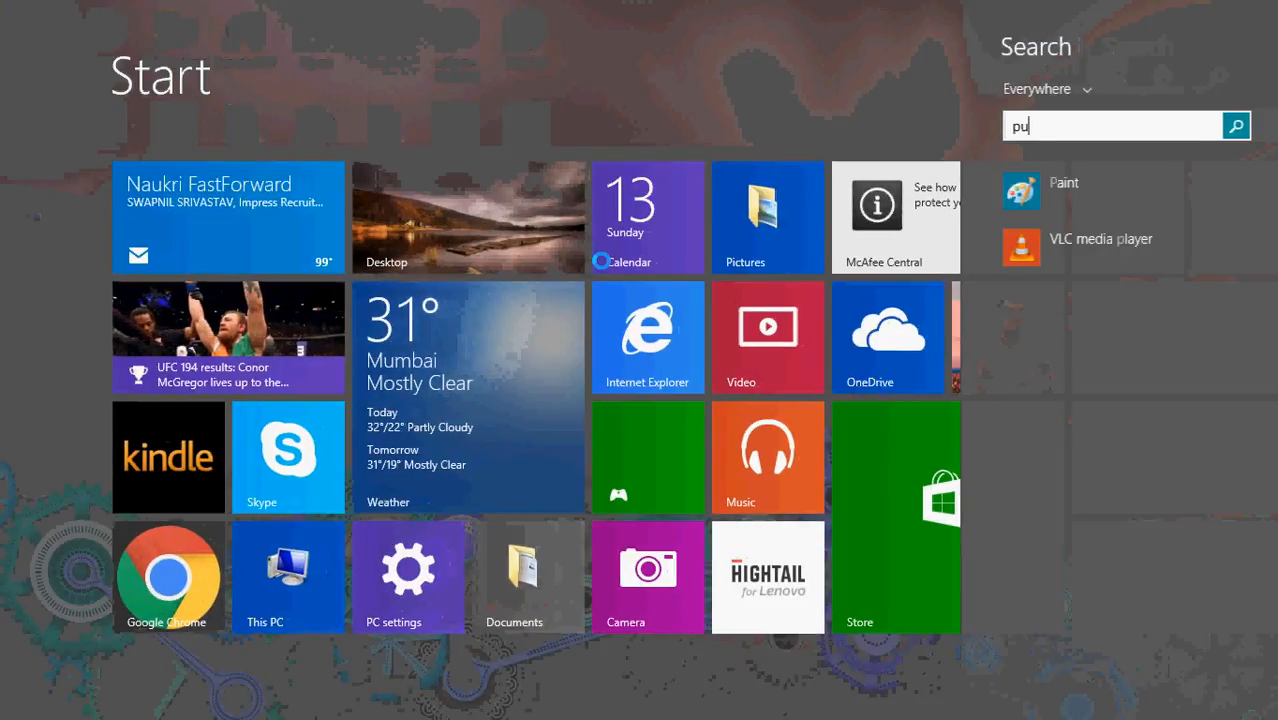
# - Search the Start screen for 'IDLE (Python 3.4 GUI - 64 bit)' and launch IDLE
pyautogui.press('Backspace')
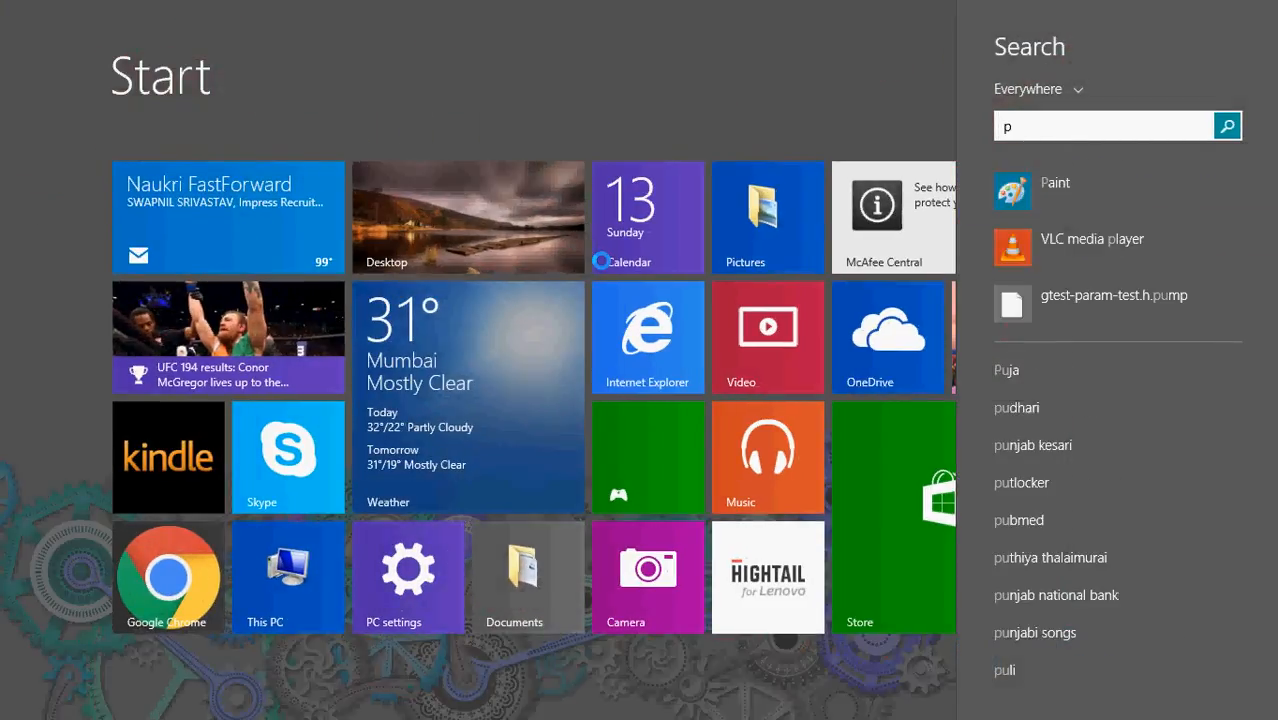
pyautogui.write('IDLE (Python 3.4 GUI - 64 bit)')
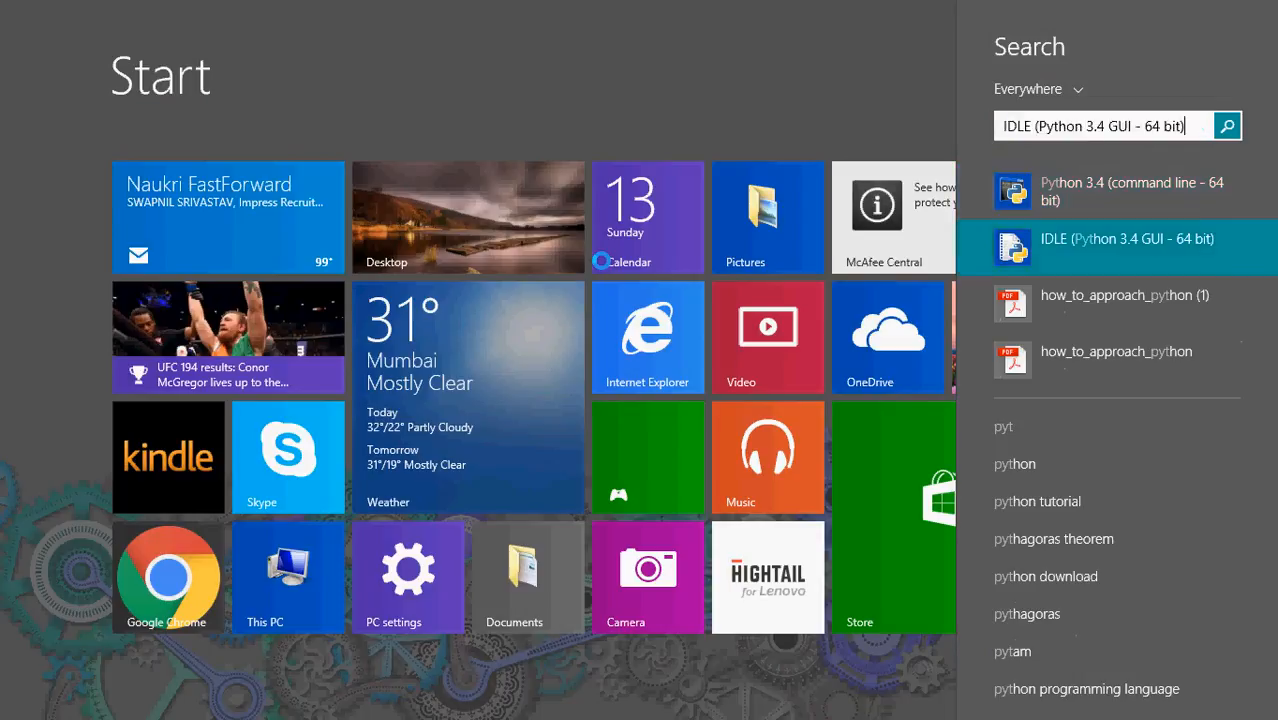
pyautogui.click(1127, 238)
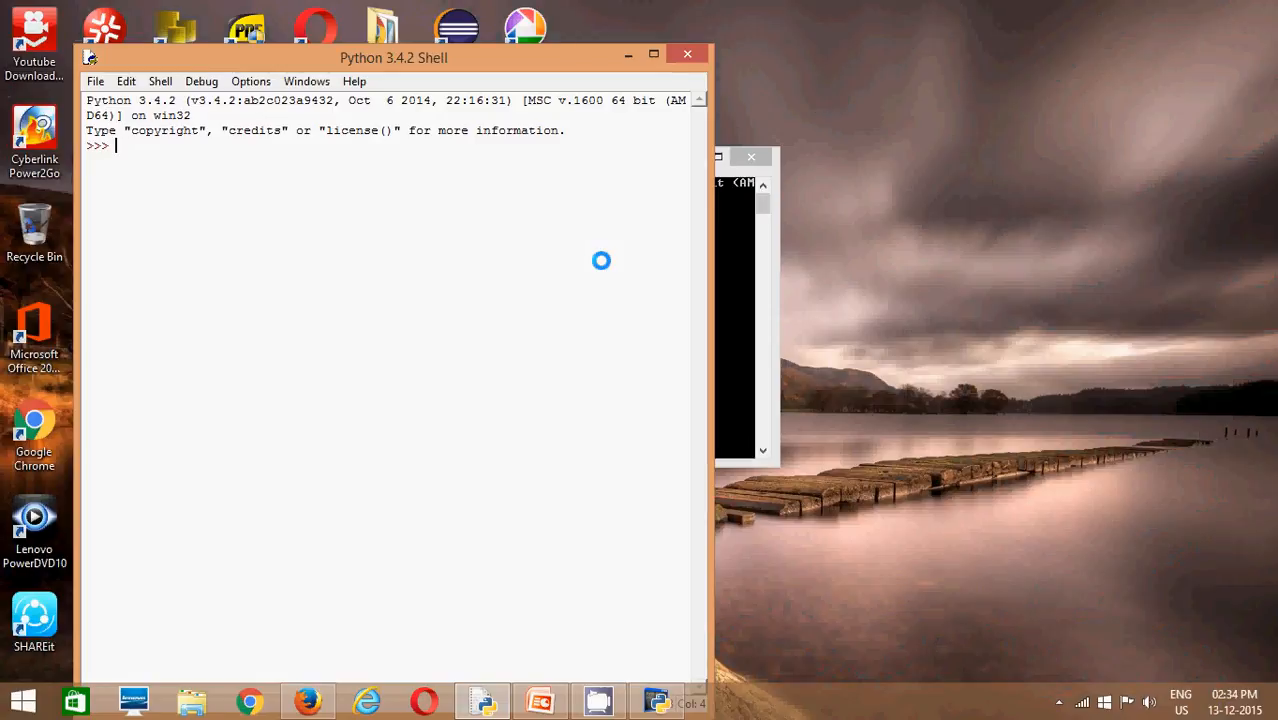
# - Run print("Hello Youtubers !!") in the IDLE shell
pyautogui.write('pr')
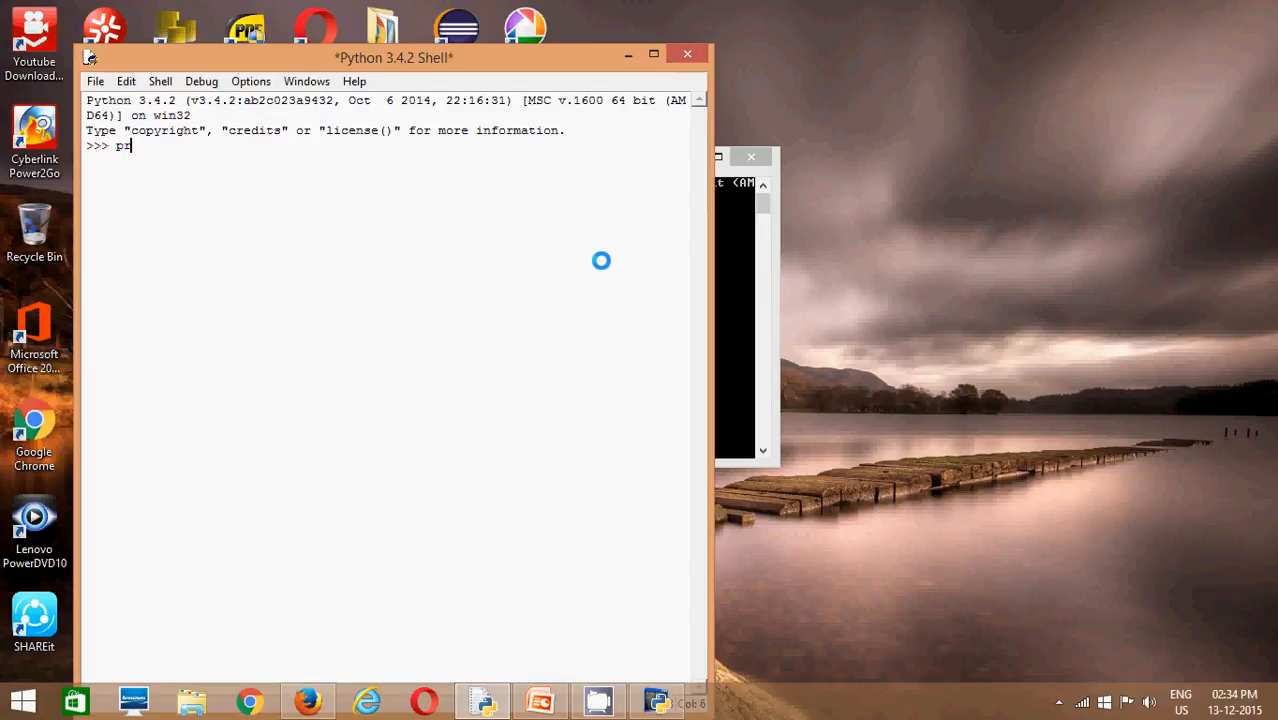
pyautogui.write('int()')
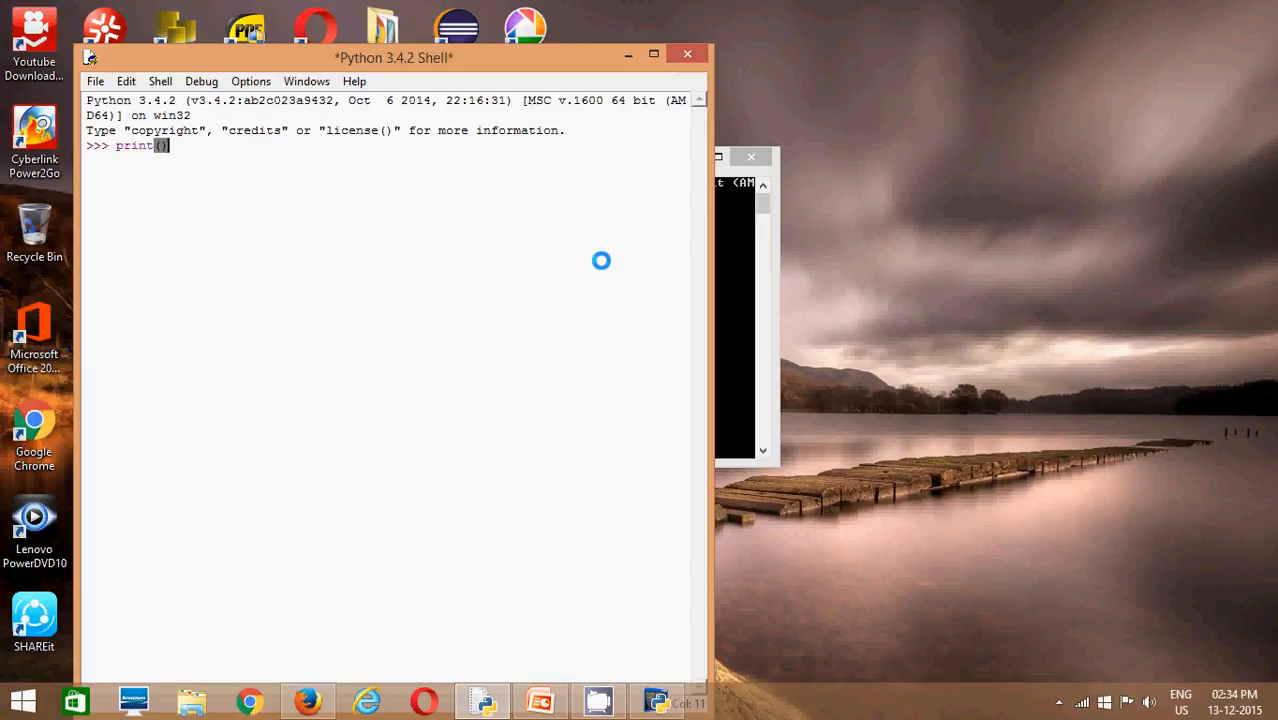
pyautogui.write('""')
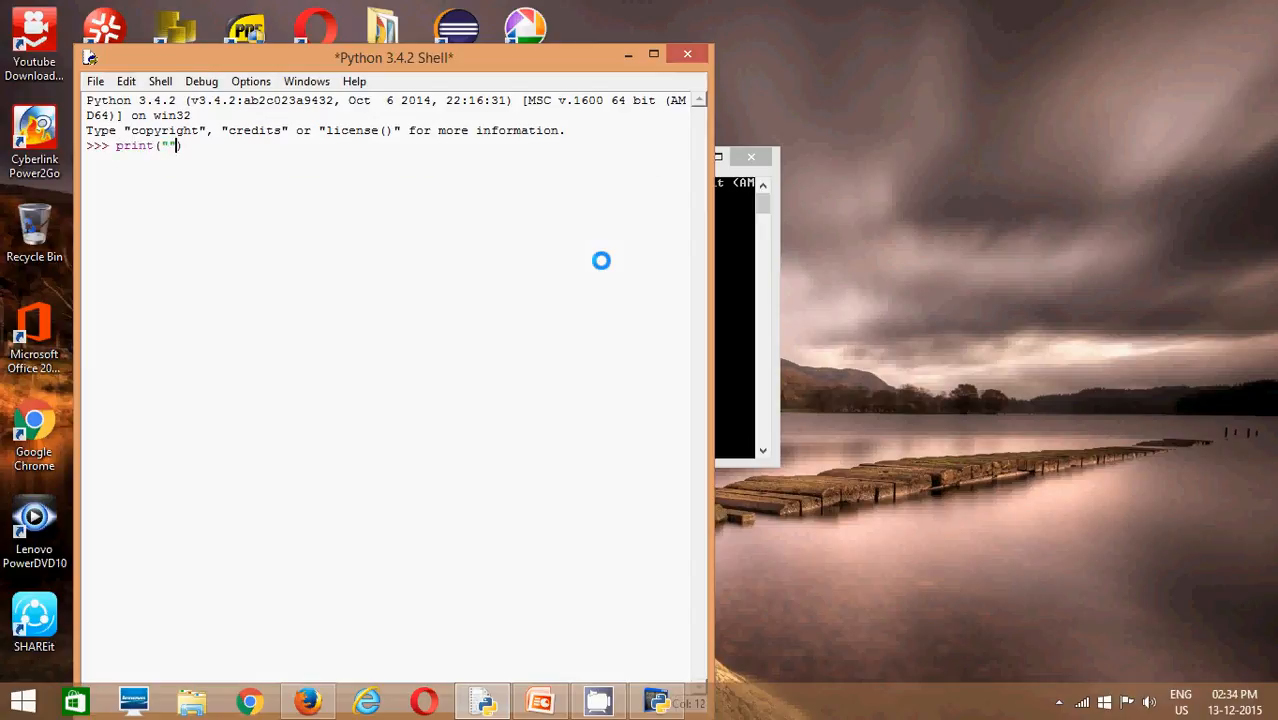
pyautogui.write('Hello')
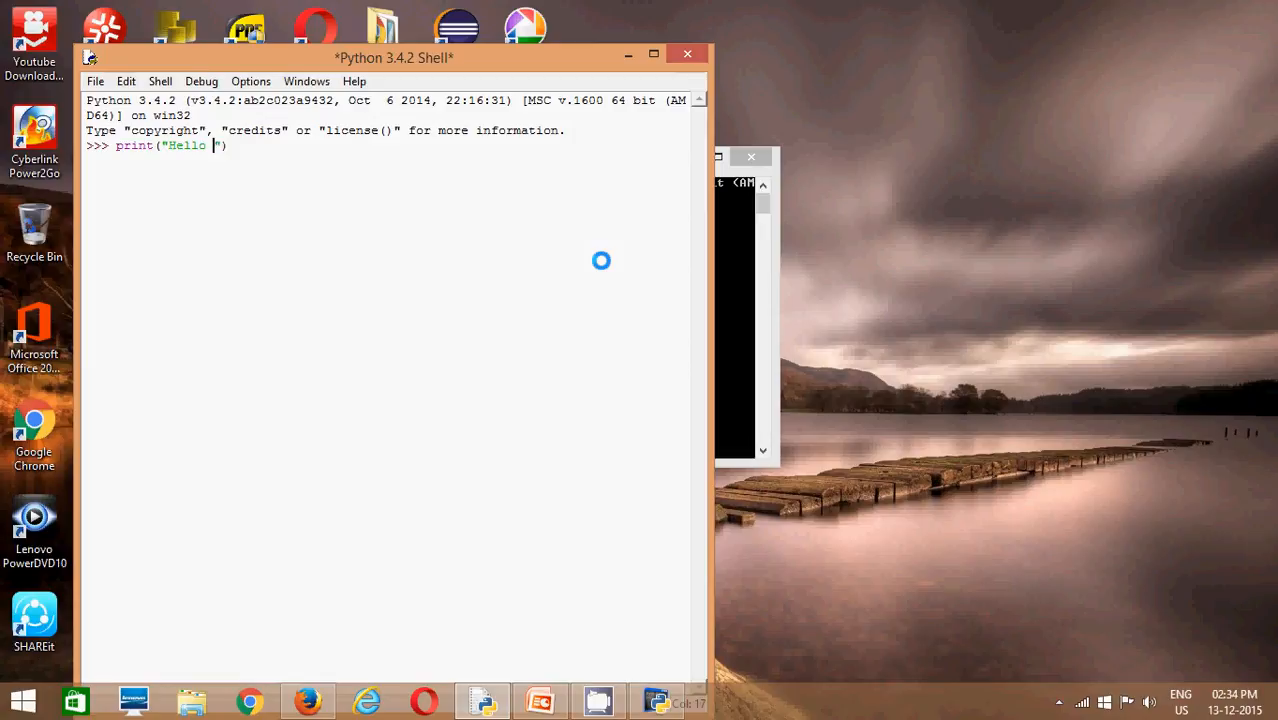
pyautogui.write('Youtubers')
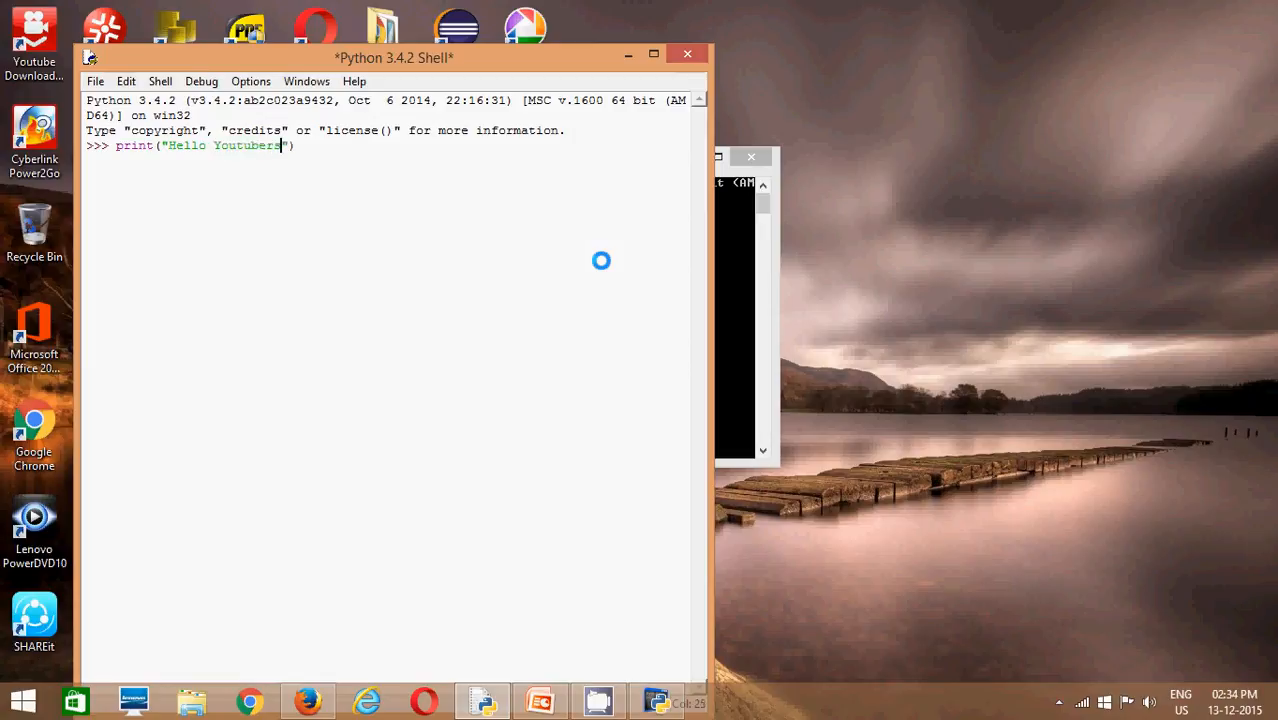
pyautogui.write('!!')
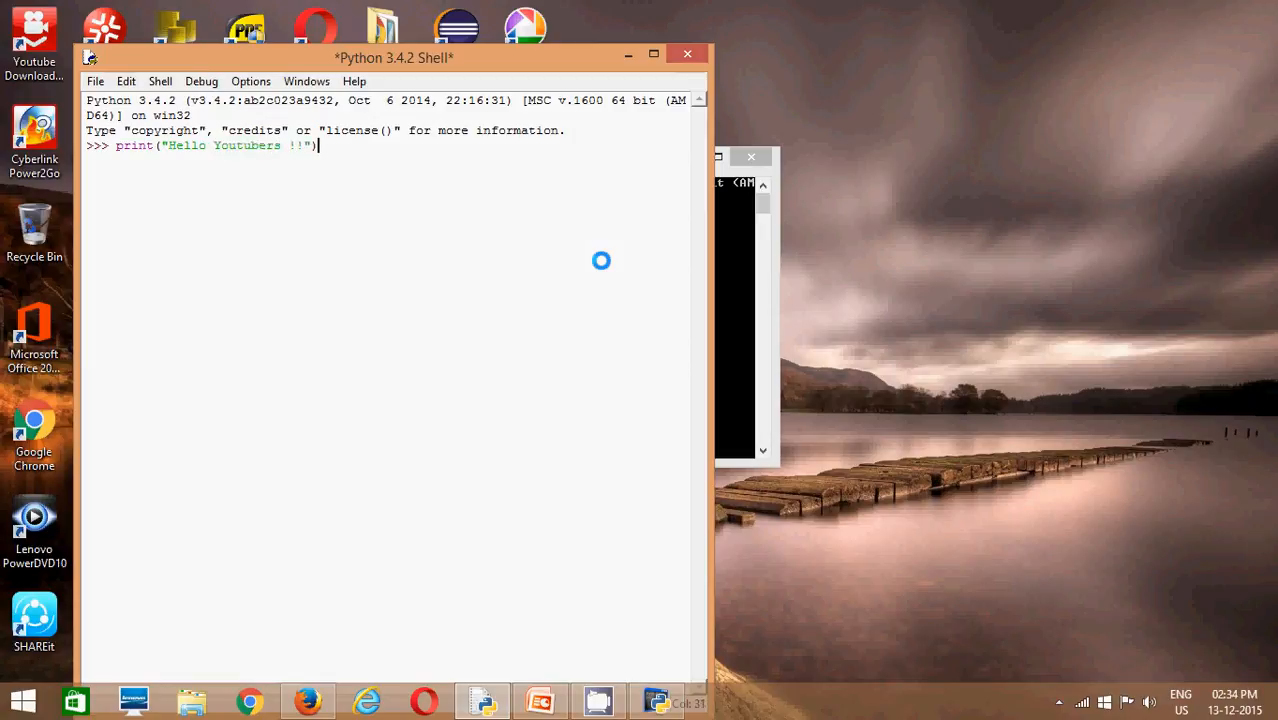
pyautogui.press('Return')
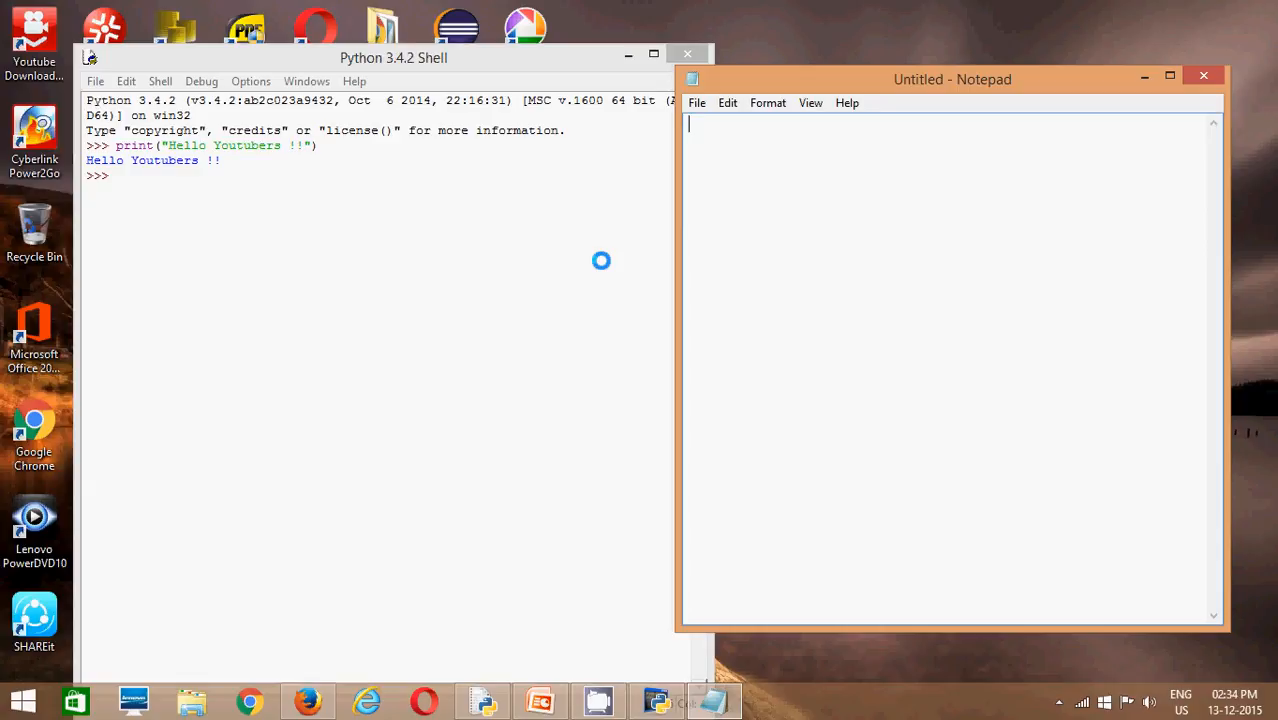
# - Type print("Hello Youtubers !!") into the blank Notepad document
pyautogui.write('print')
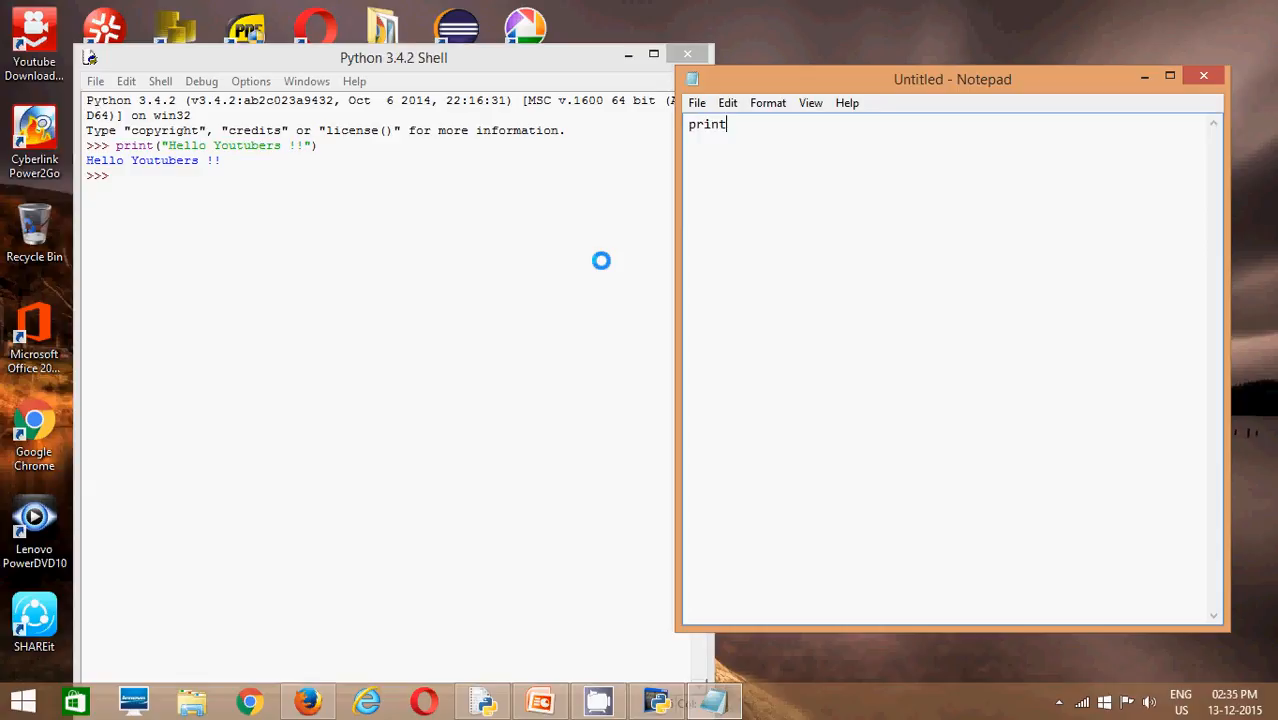
pyautogui.write('()')
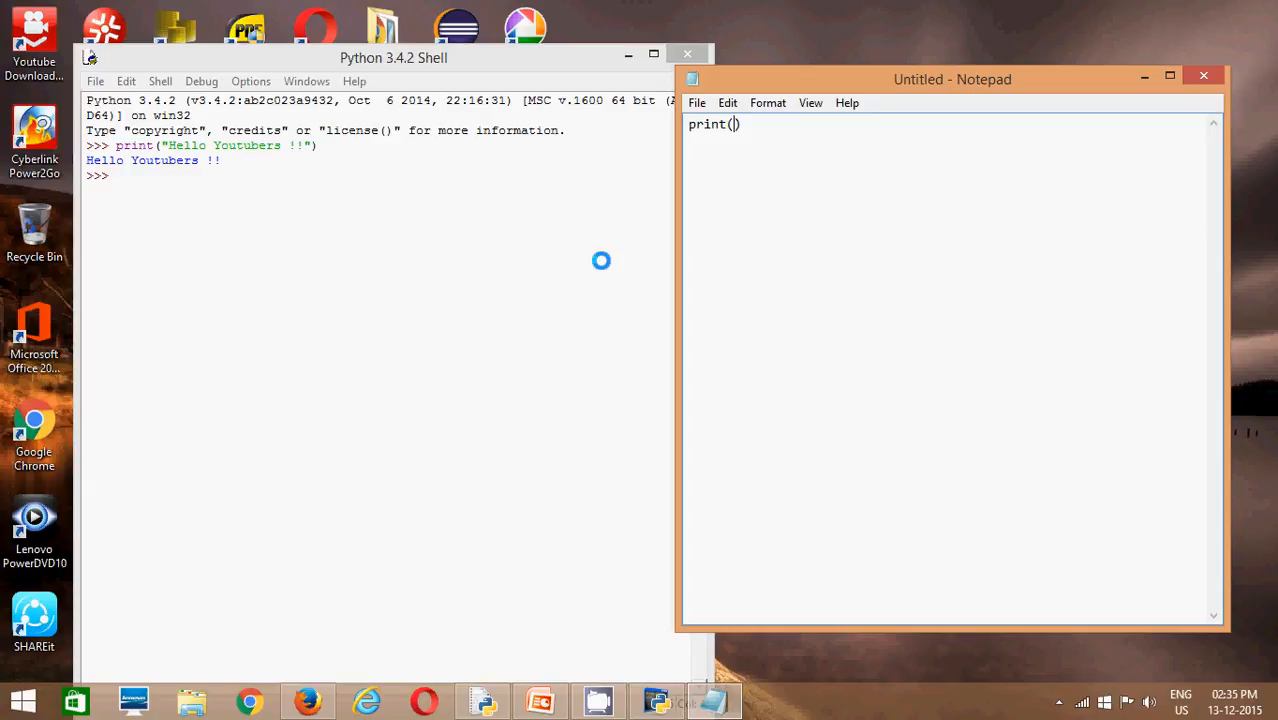
pyautogui.write('"Hello Youtubers !!')
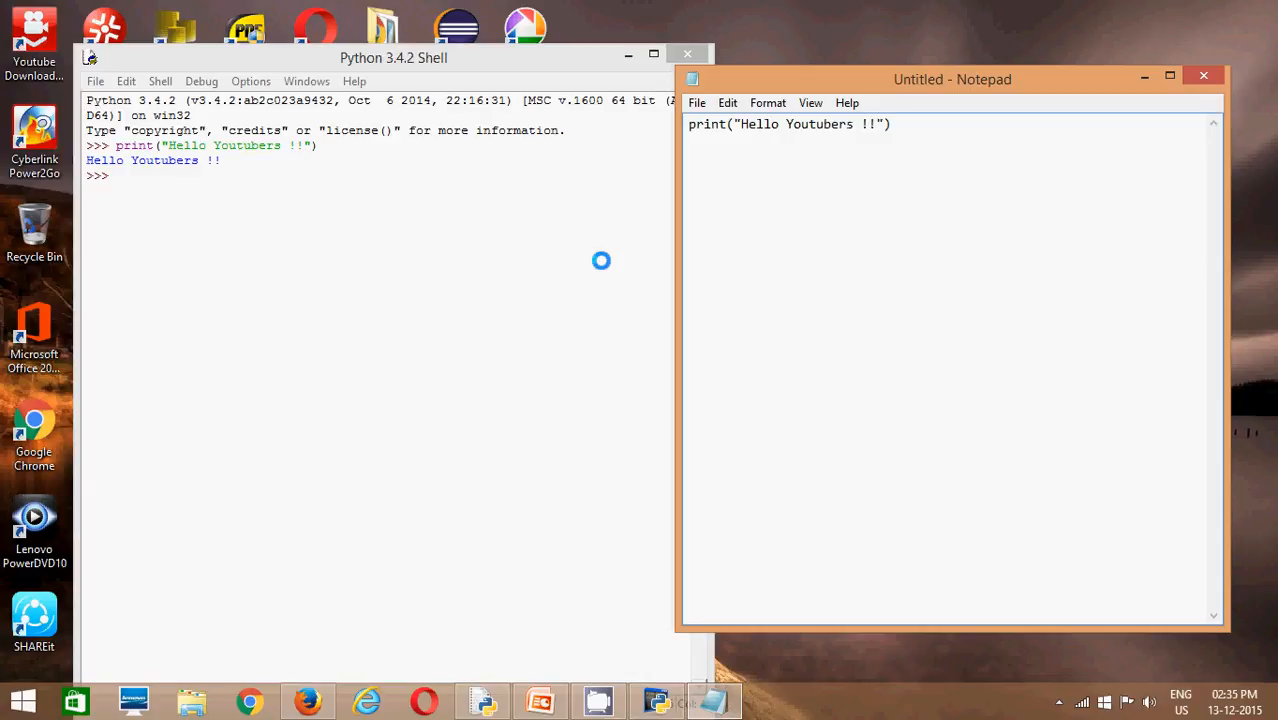
pyautogui.click(697, 102)
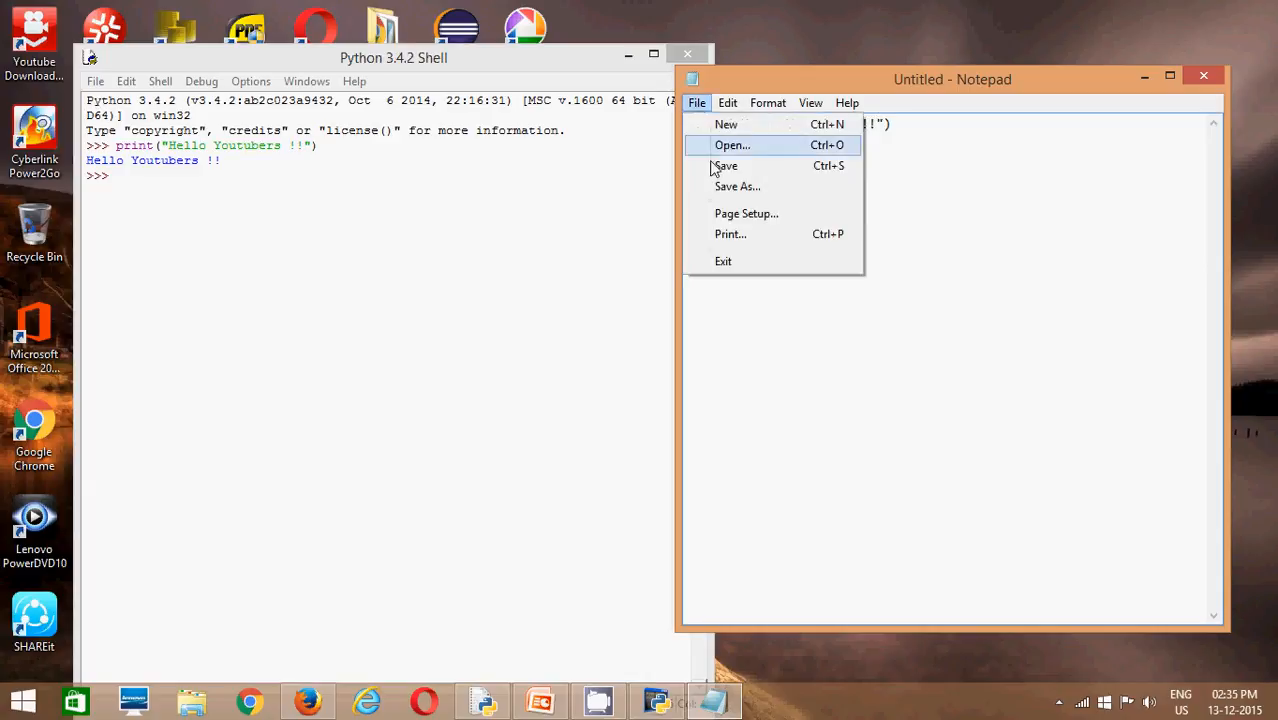
# - Use Save As to store the script in This PC > Desktop as First.py
pyautogui.click(737, 186)
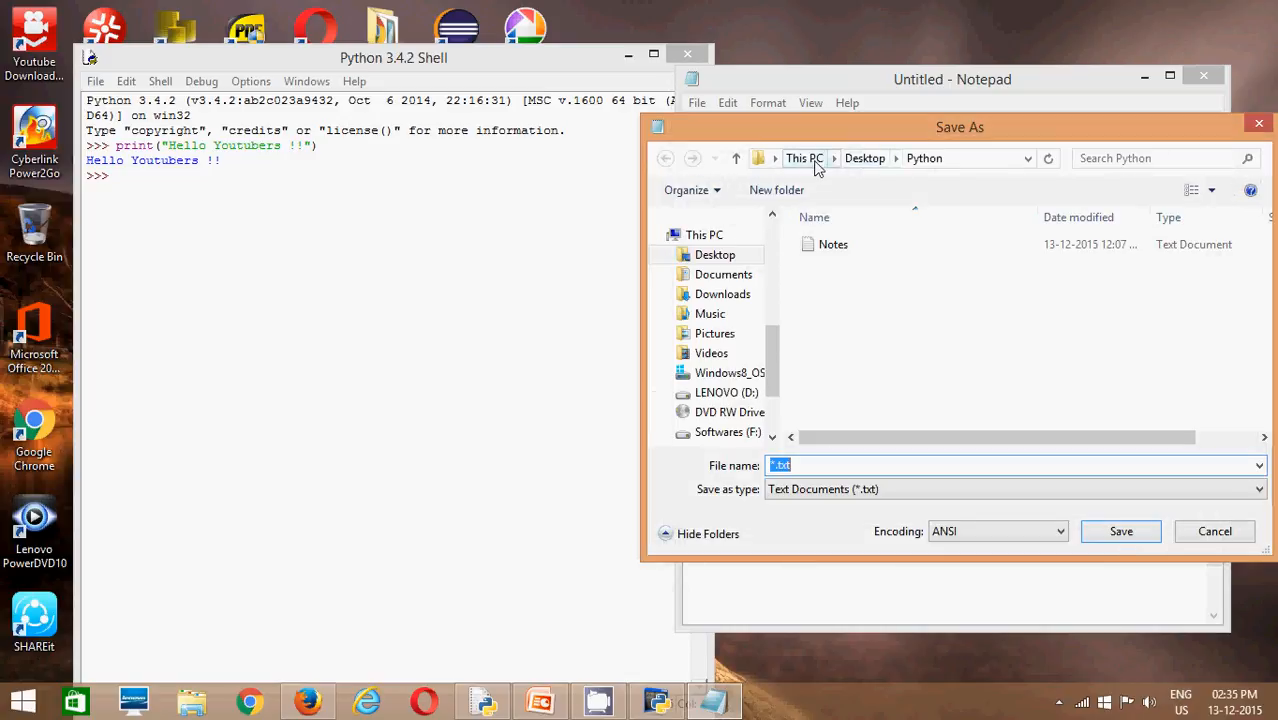
pyautogui.click(805, 158)
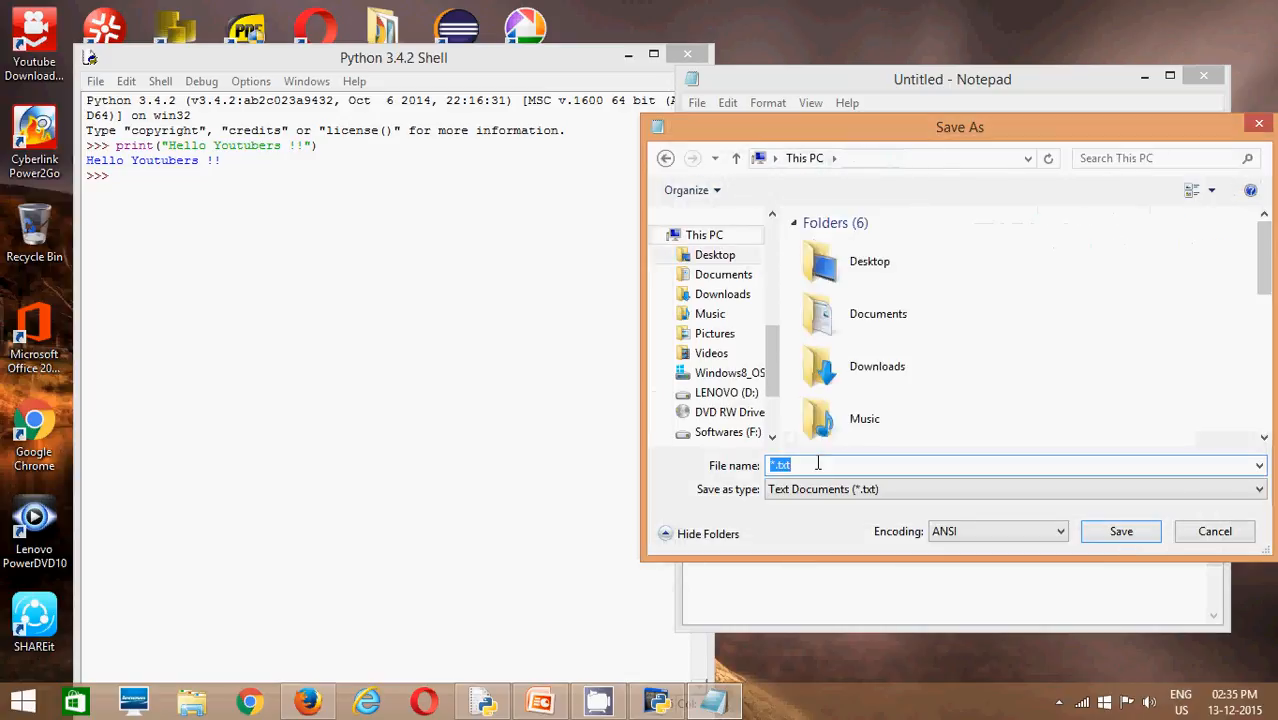
pyautogui.write('First.')
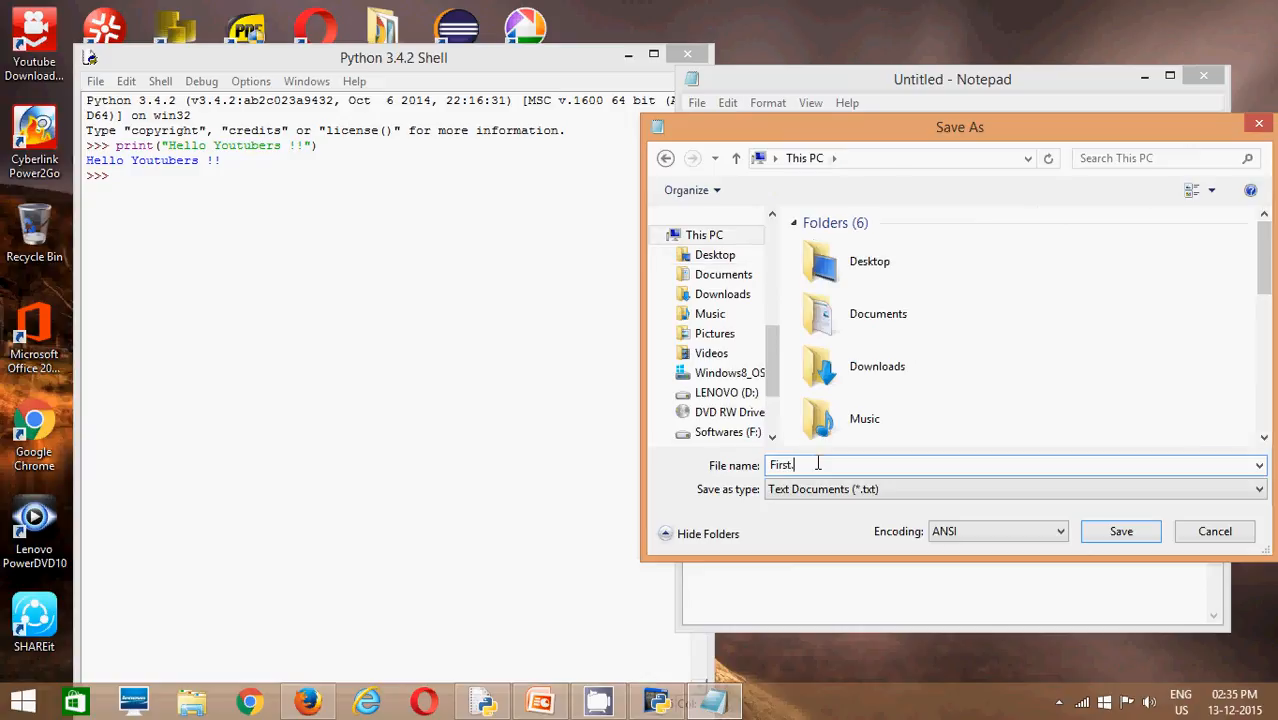
pyautogui.write('py')
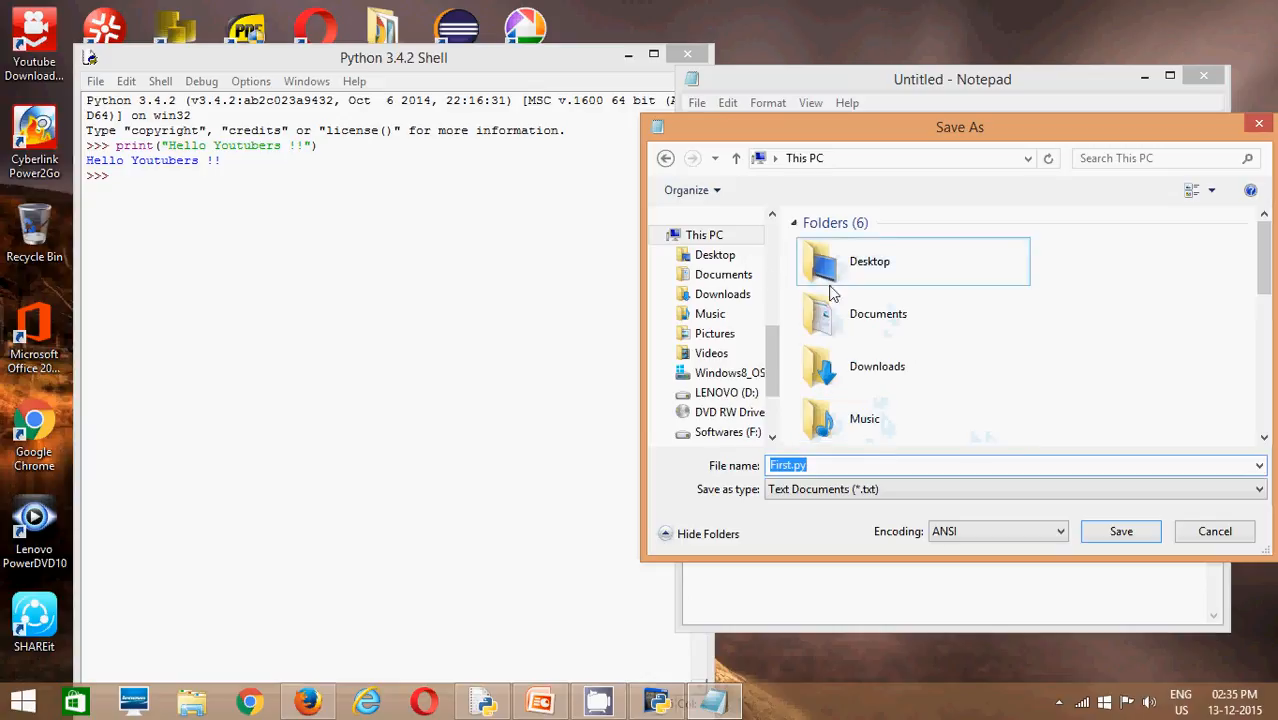
pyautogui.scroll(-3)
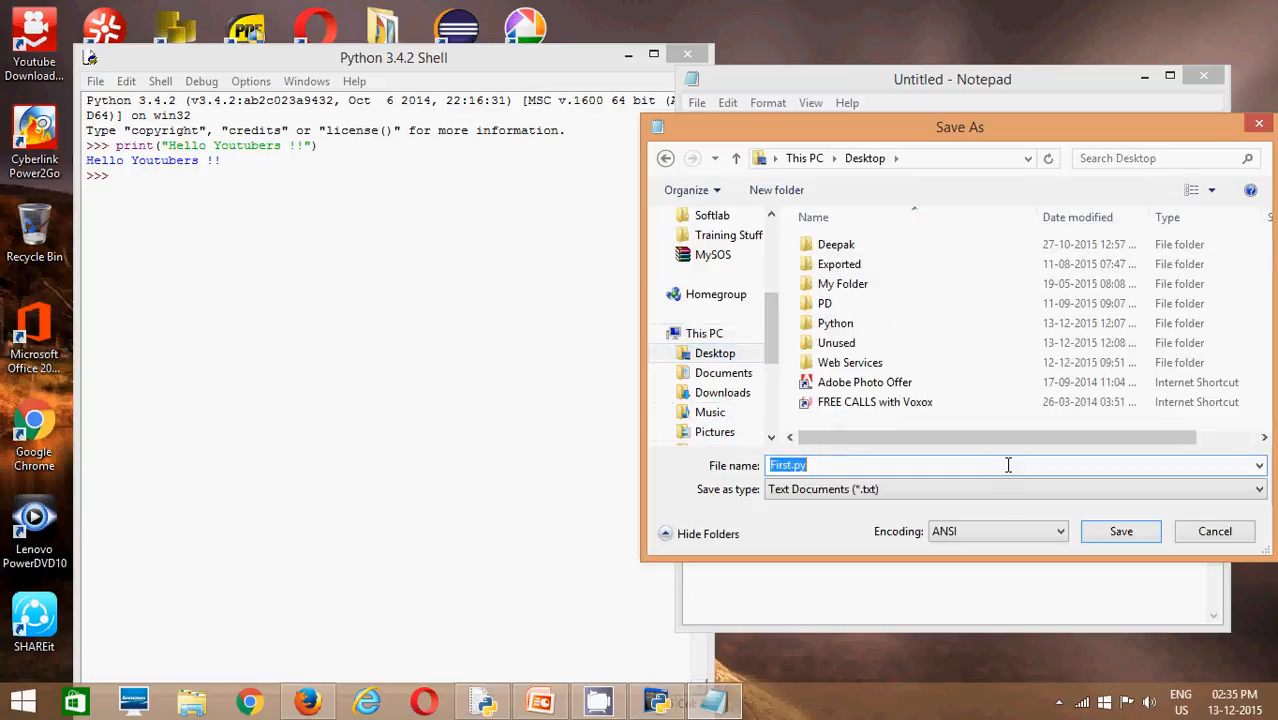
pyautogui.click(1120, 531)
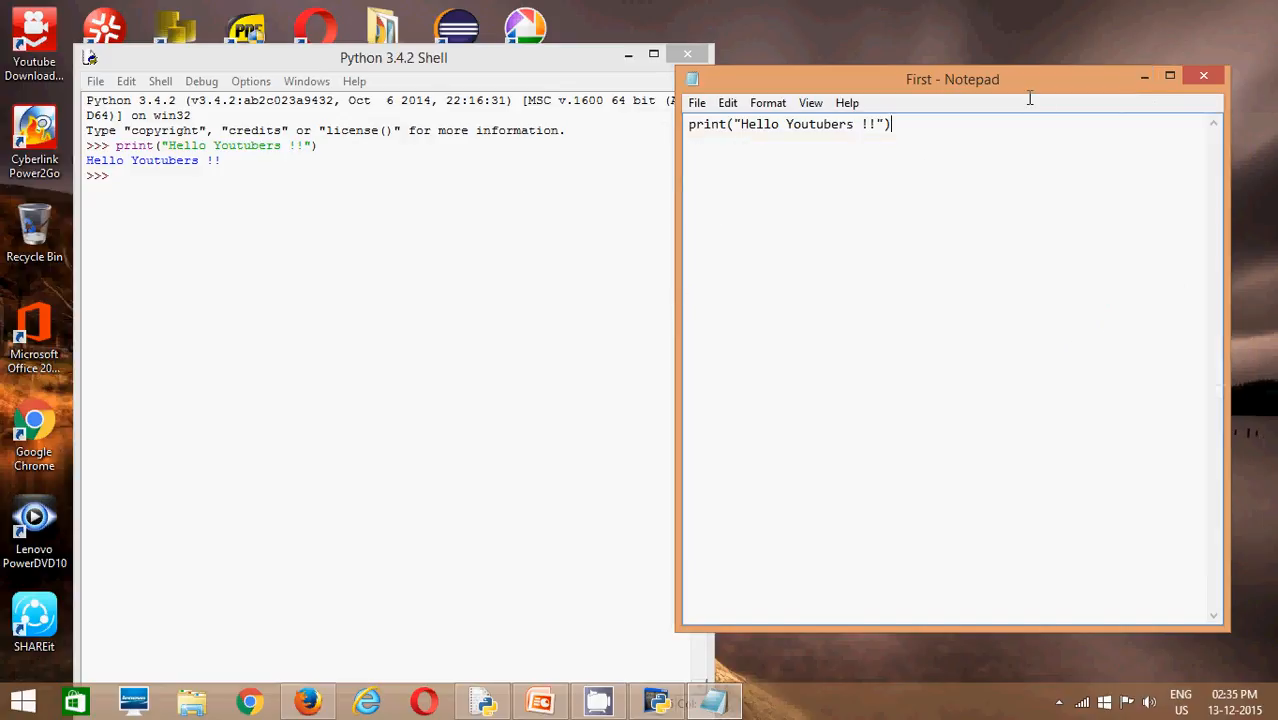
pyautogui.moveTo(1153, 107)
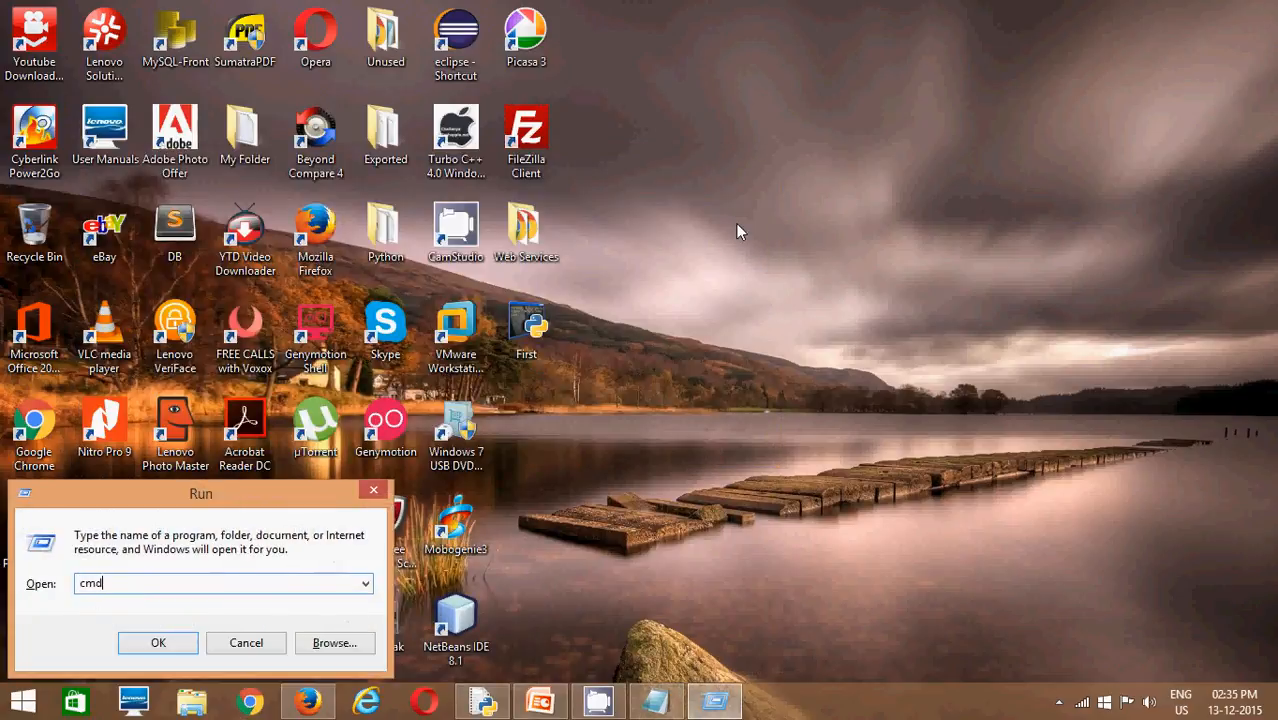
# - Open Command Prompt and run python First.py from Desktop, printing Hello Youtubers !!
pyautogui.click(158, 642)
pyautogui.write('cd Desktop')
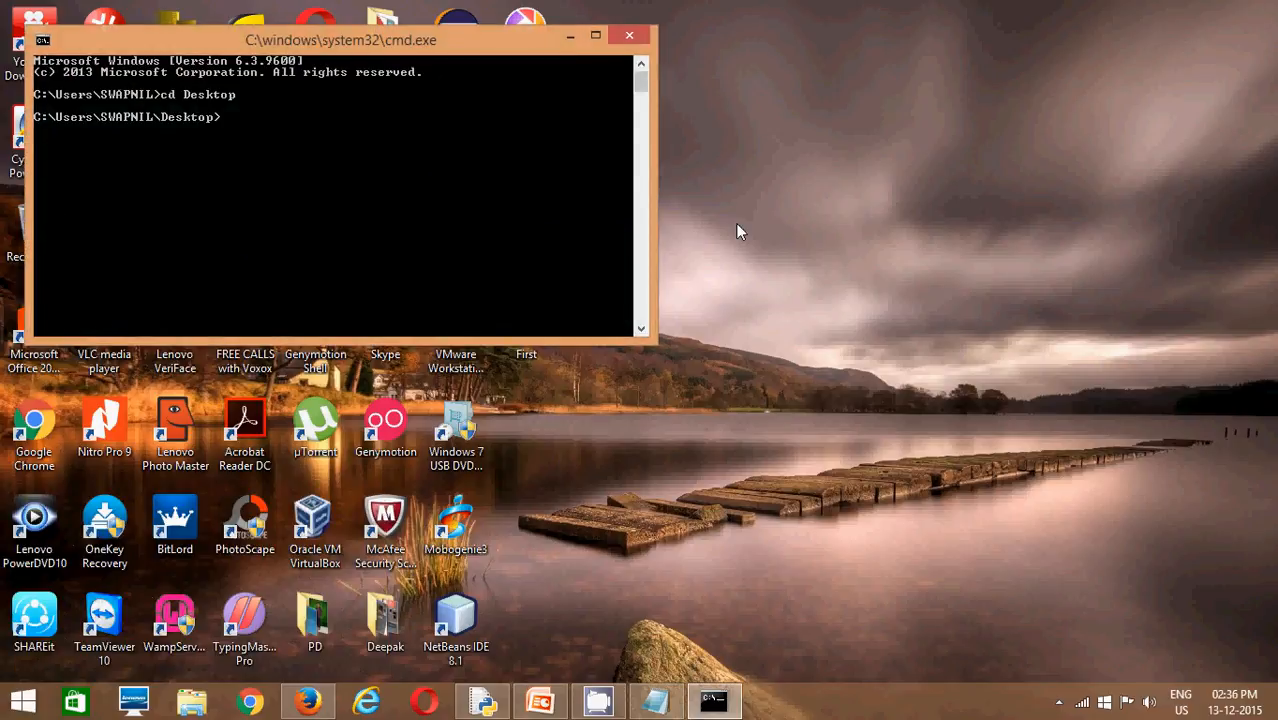
pyautogui.write('First.')
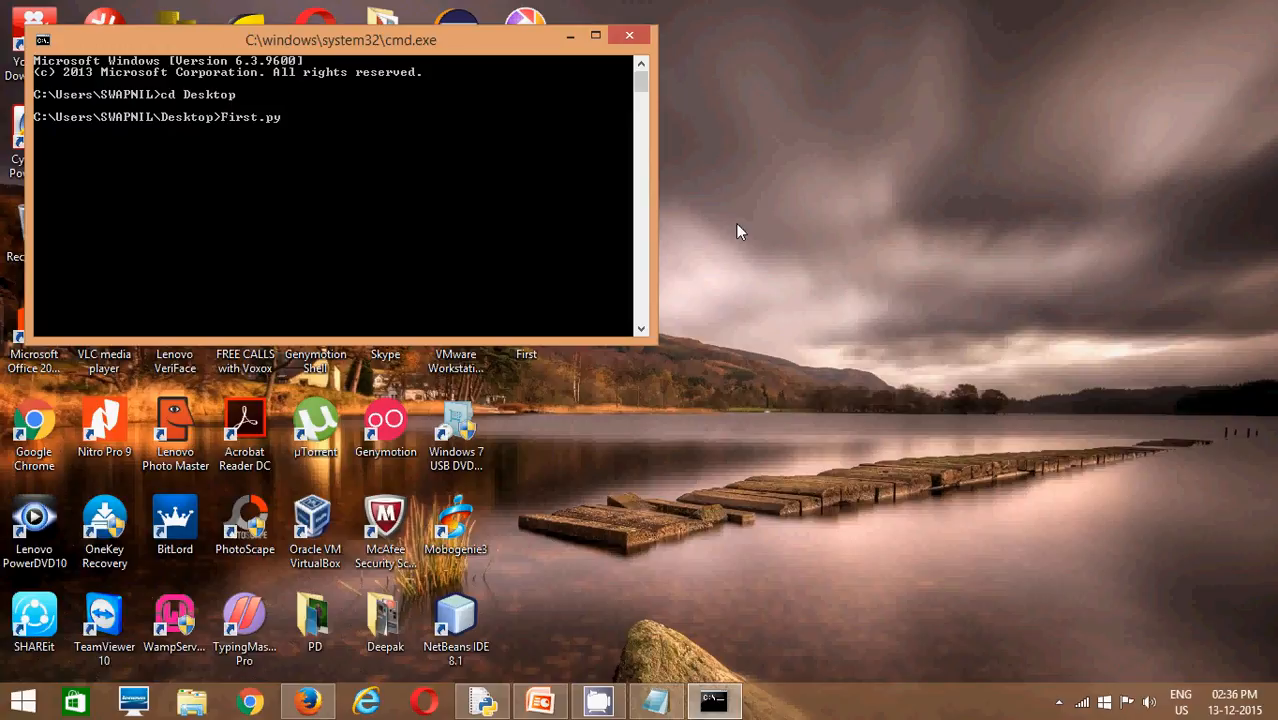
pyautogui.write('python')
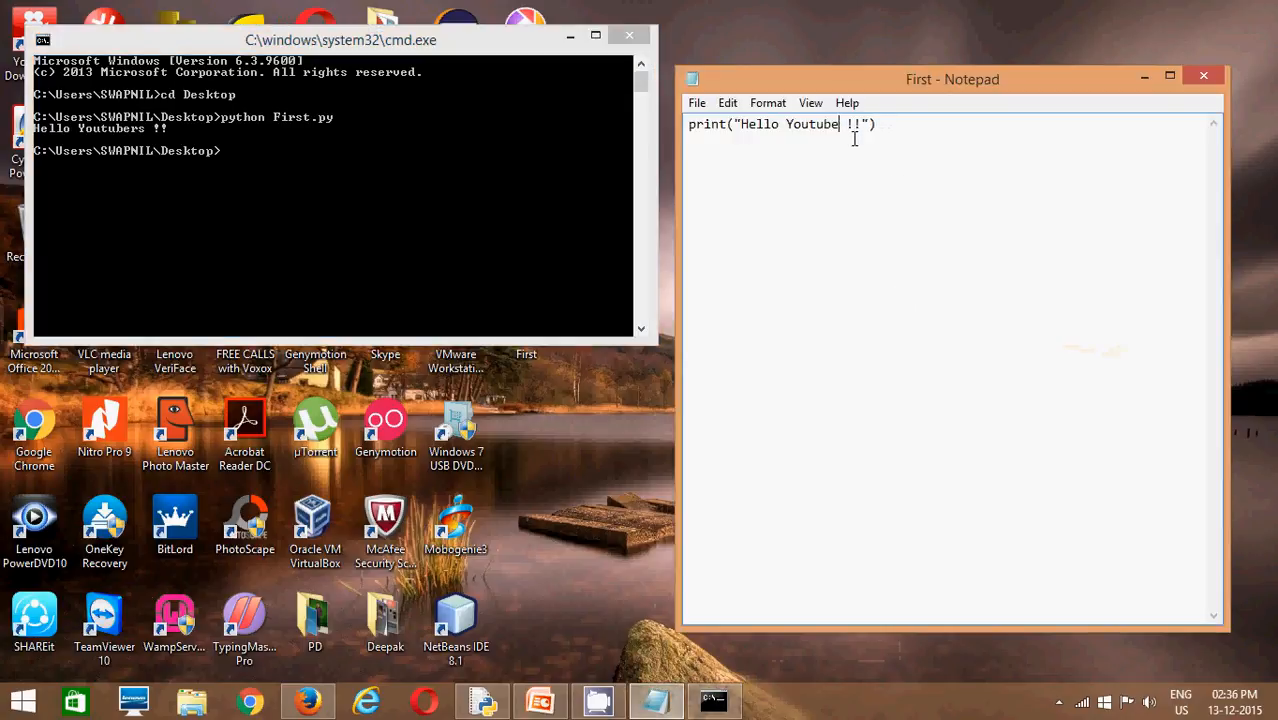
# - Change the script's message from Youtubers to World and save First.py
pyautogui.press('BackSpace')
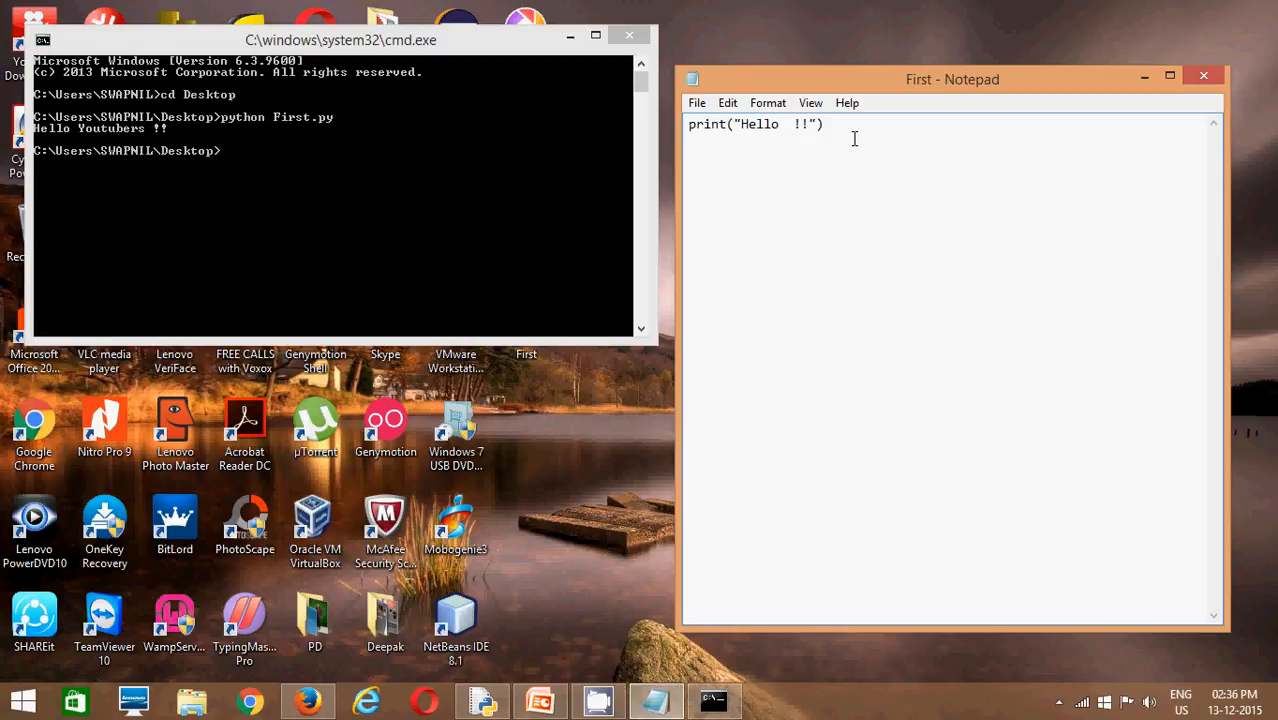
pyautogui.write('World')
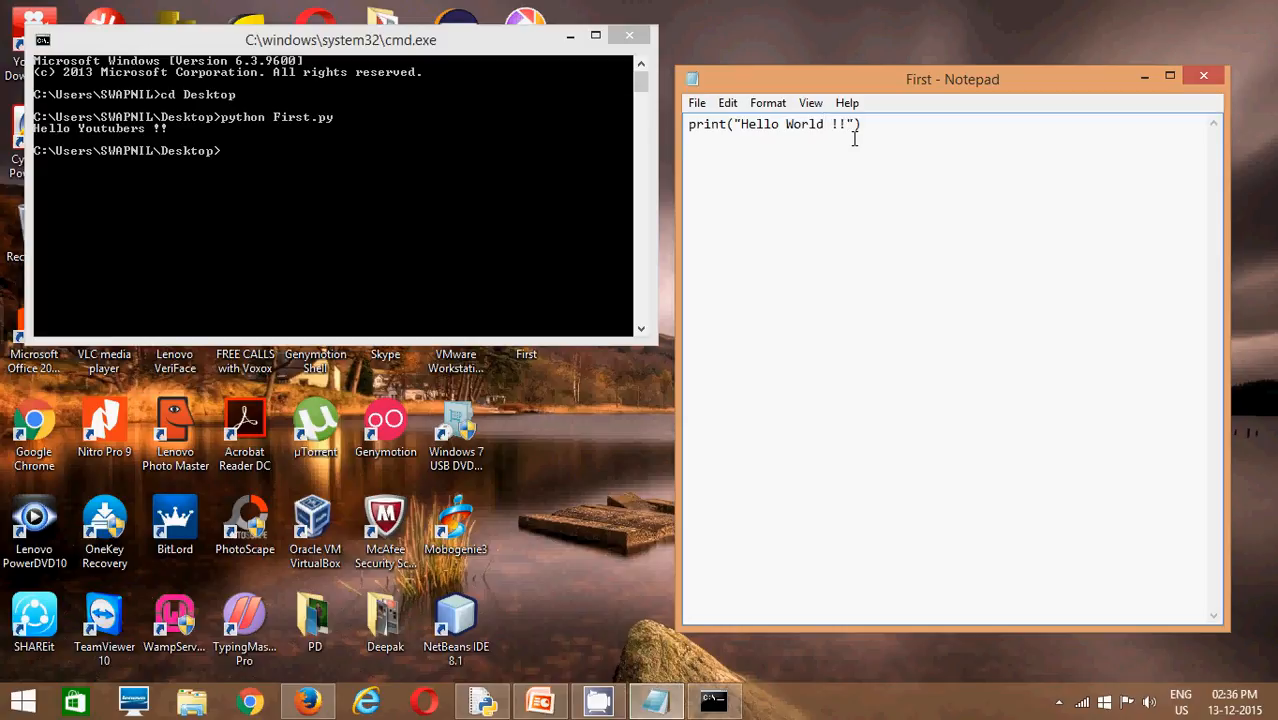
pyautogui.click(697, 102)
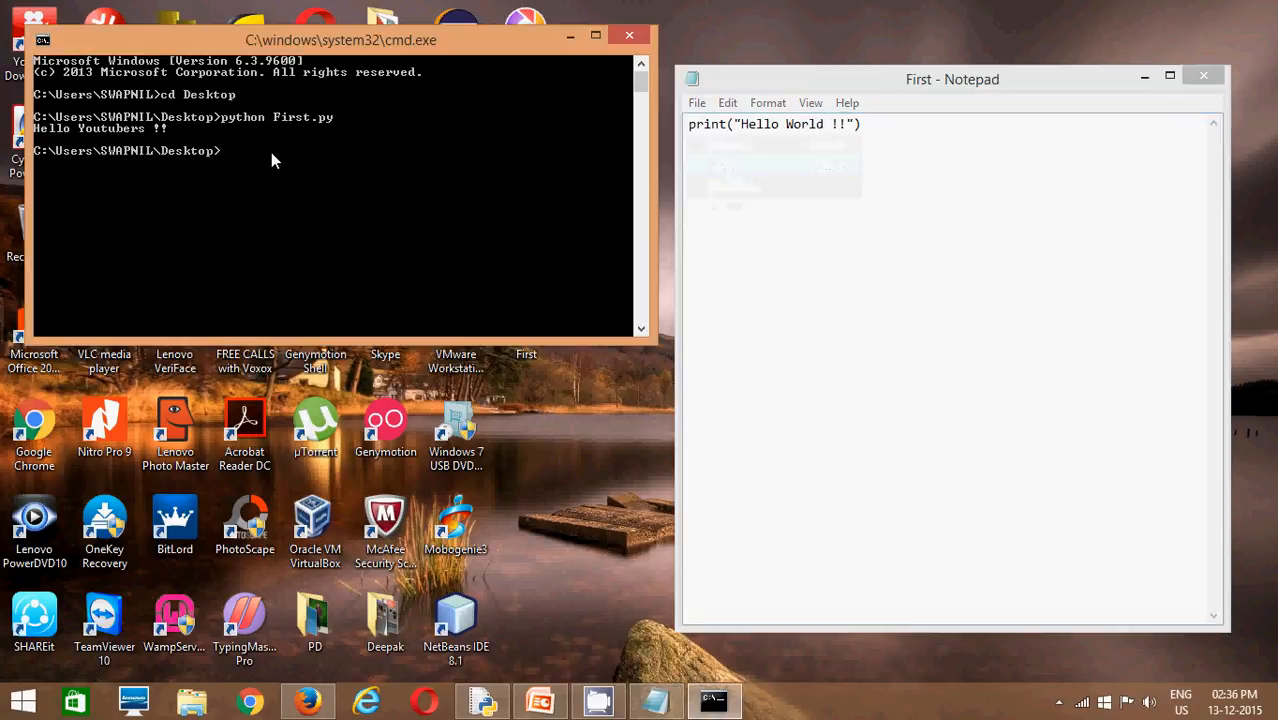
# - Rerun python First.py to print Hello World !!, then minimize Command Prompt
pyautogui.write('python First.py')
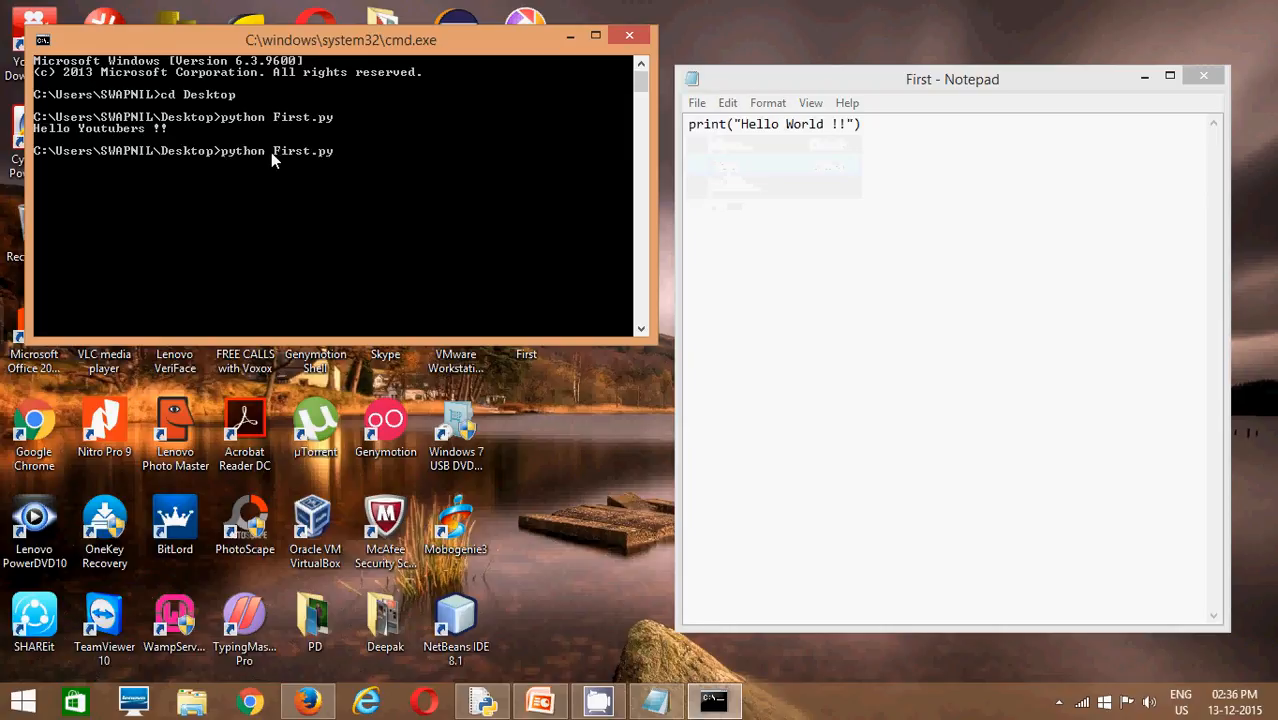
pyautogui.press('enter')
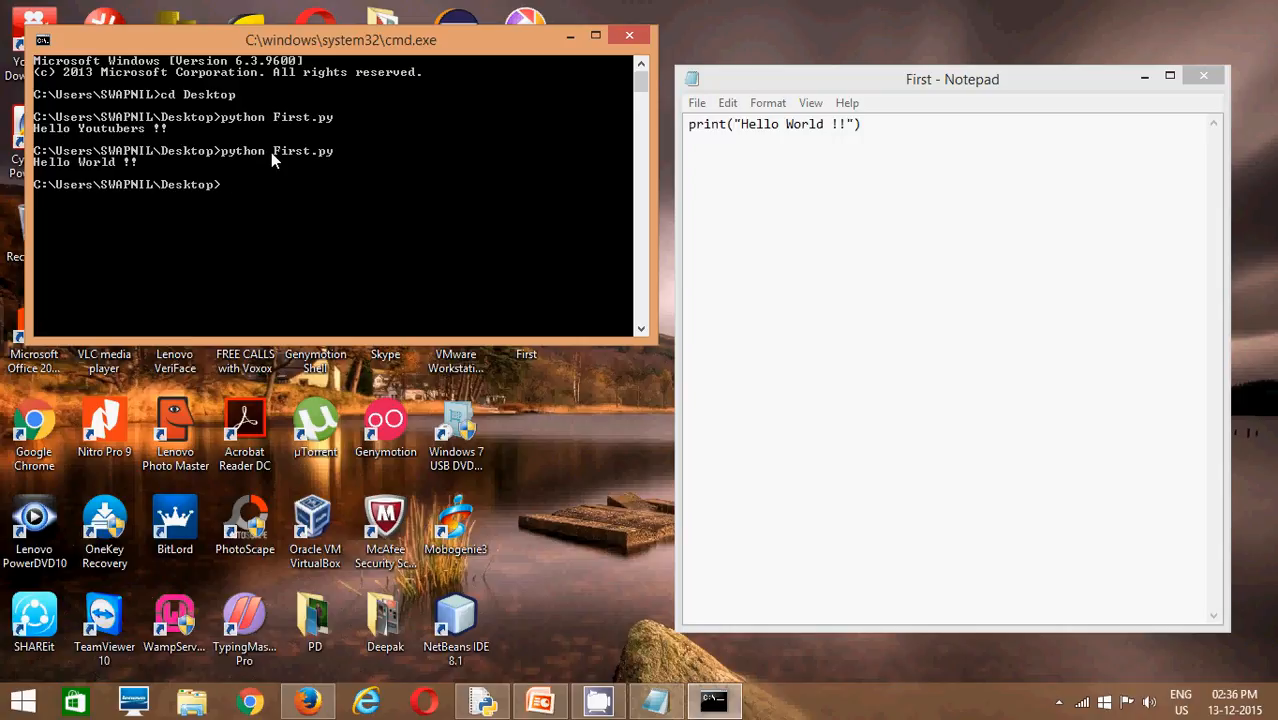
pyautogui.moveTo(415, 272)
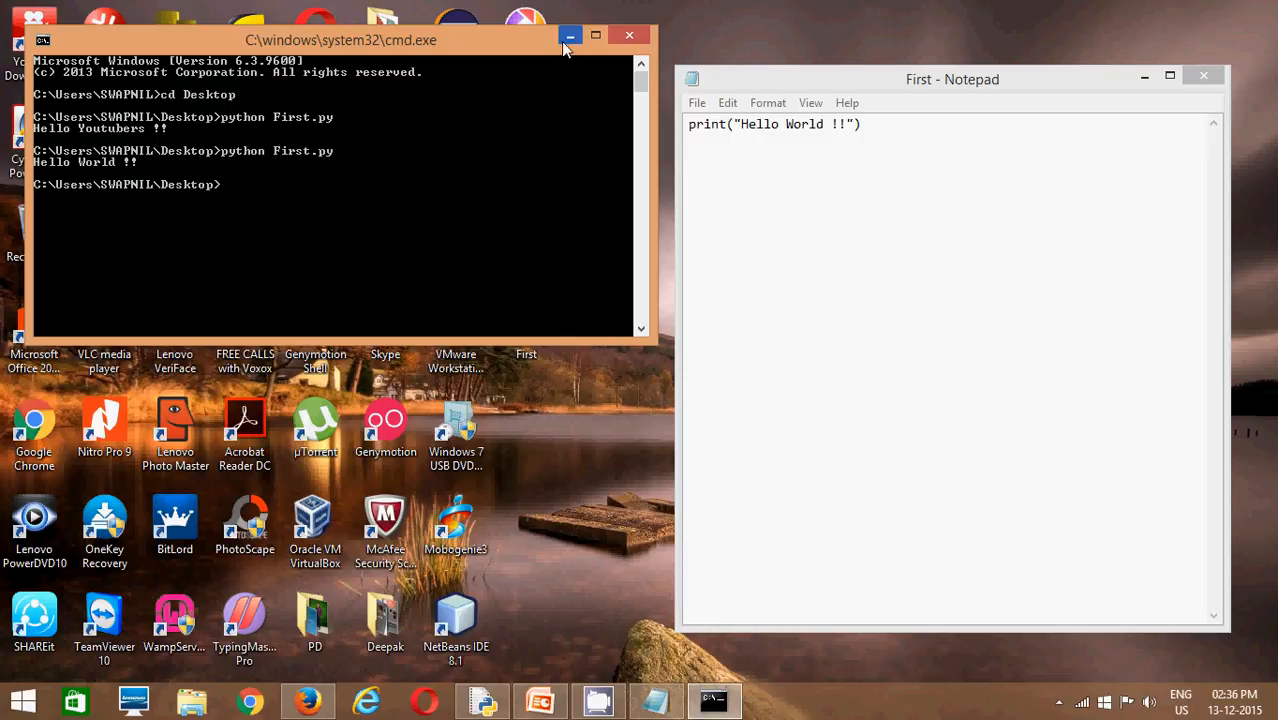
pyautogui.click(570, 36)
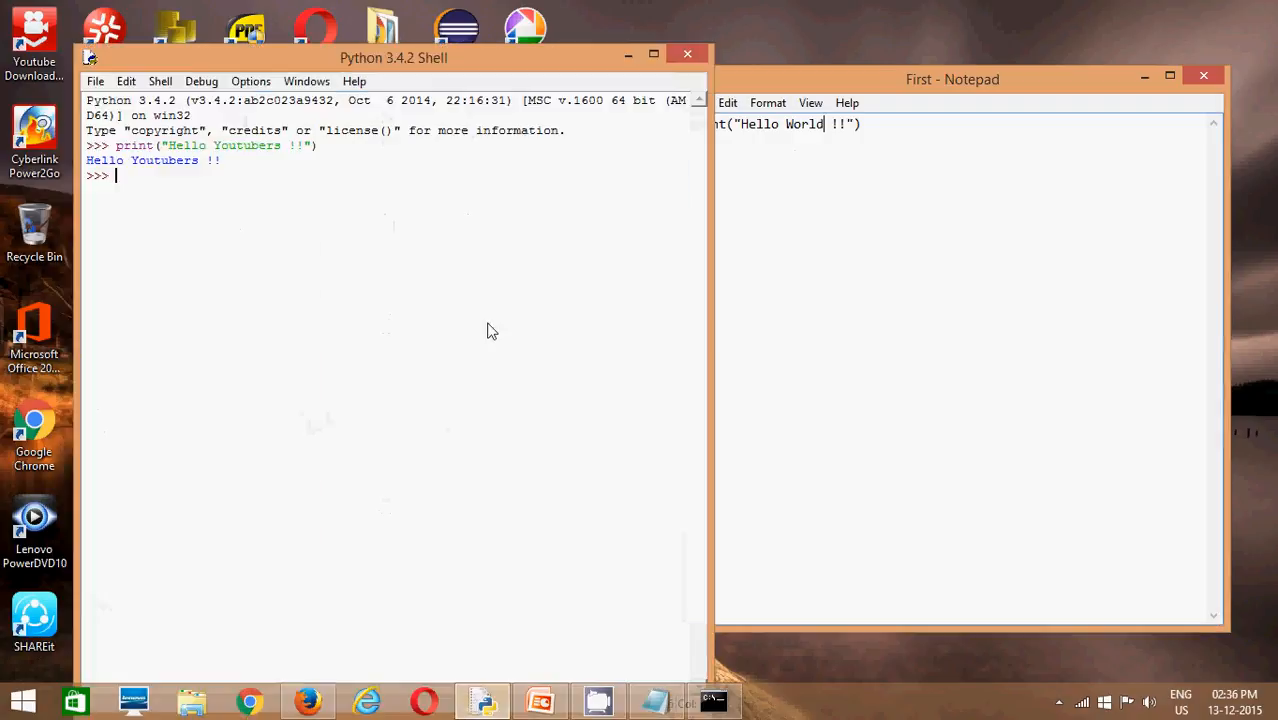
# - Open First.py from the Desktop in an IDLE editor window
pyautogui.click(95, 81)
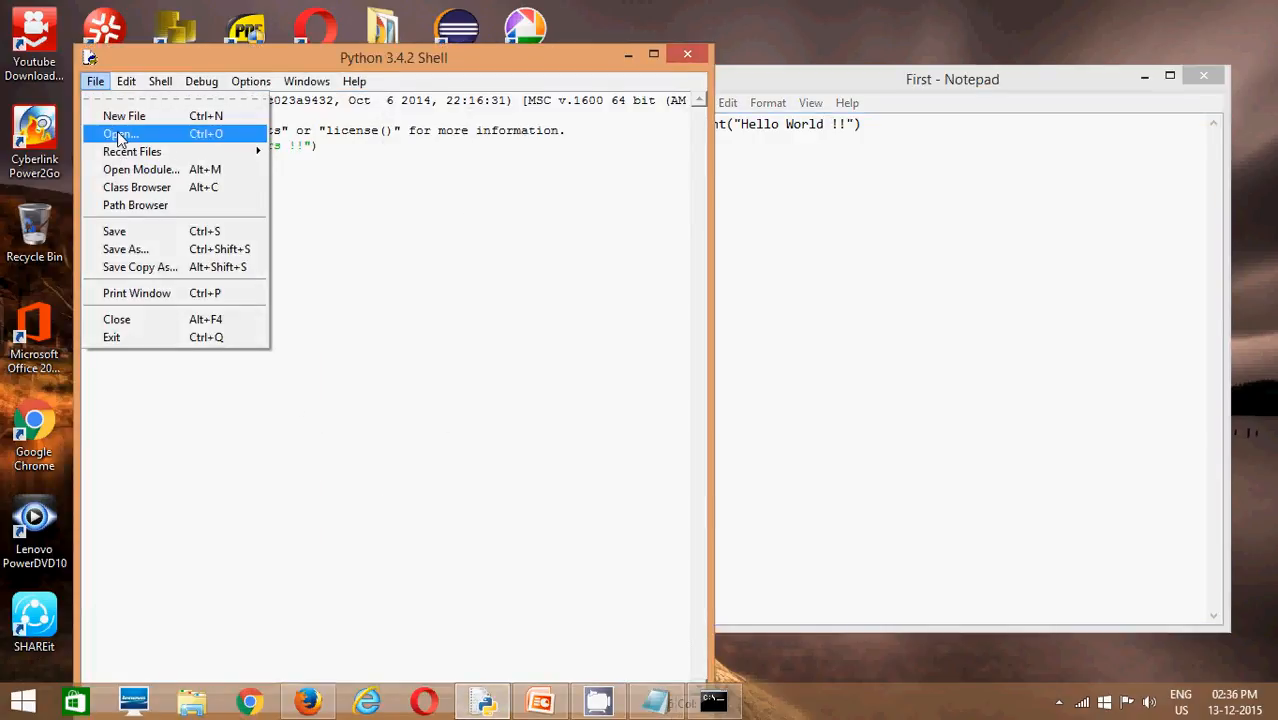
pyautogui.click(120, 133)
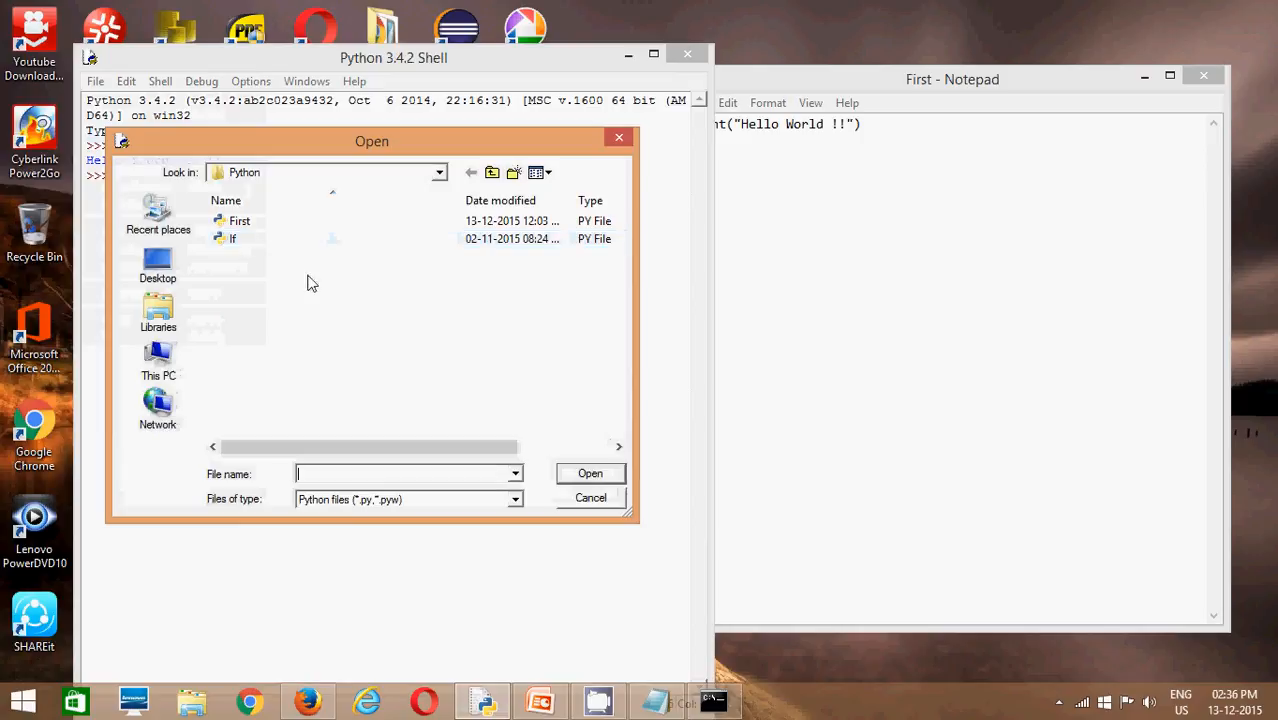
pyautogui.click(158, 265)
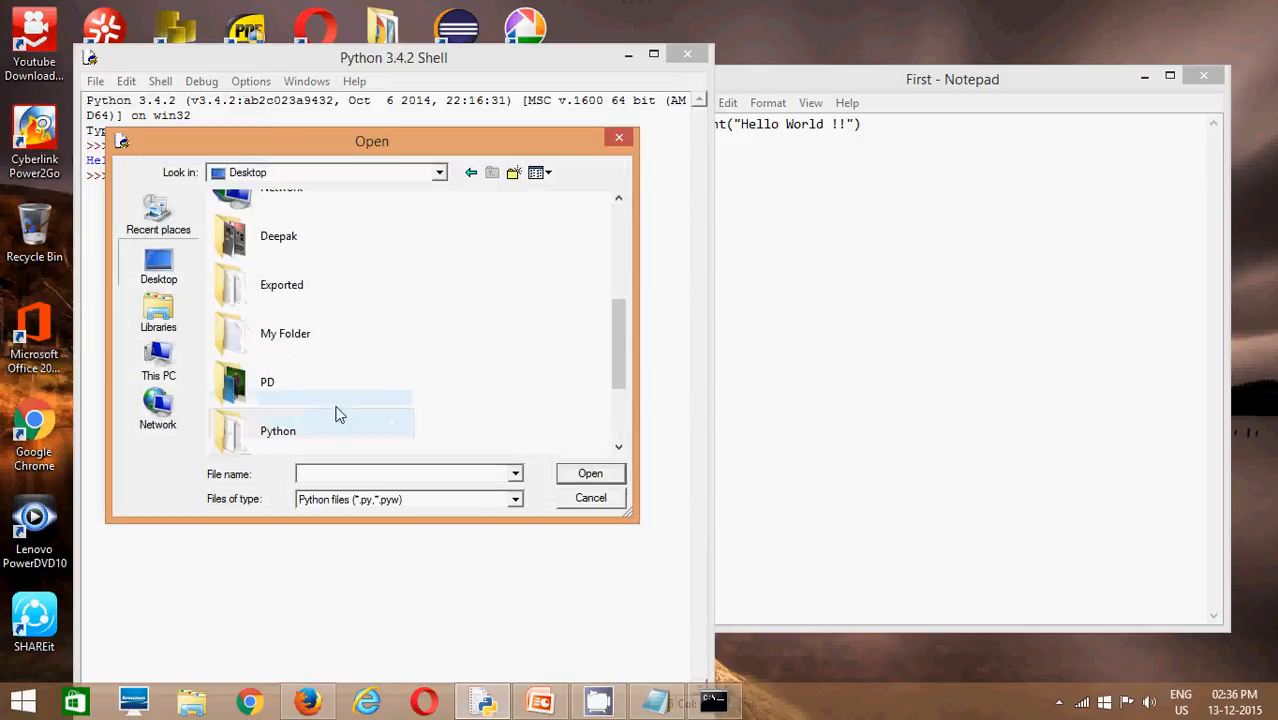
pyautogui.write('F')
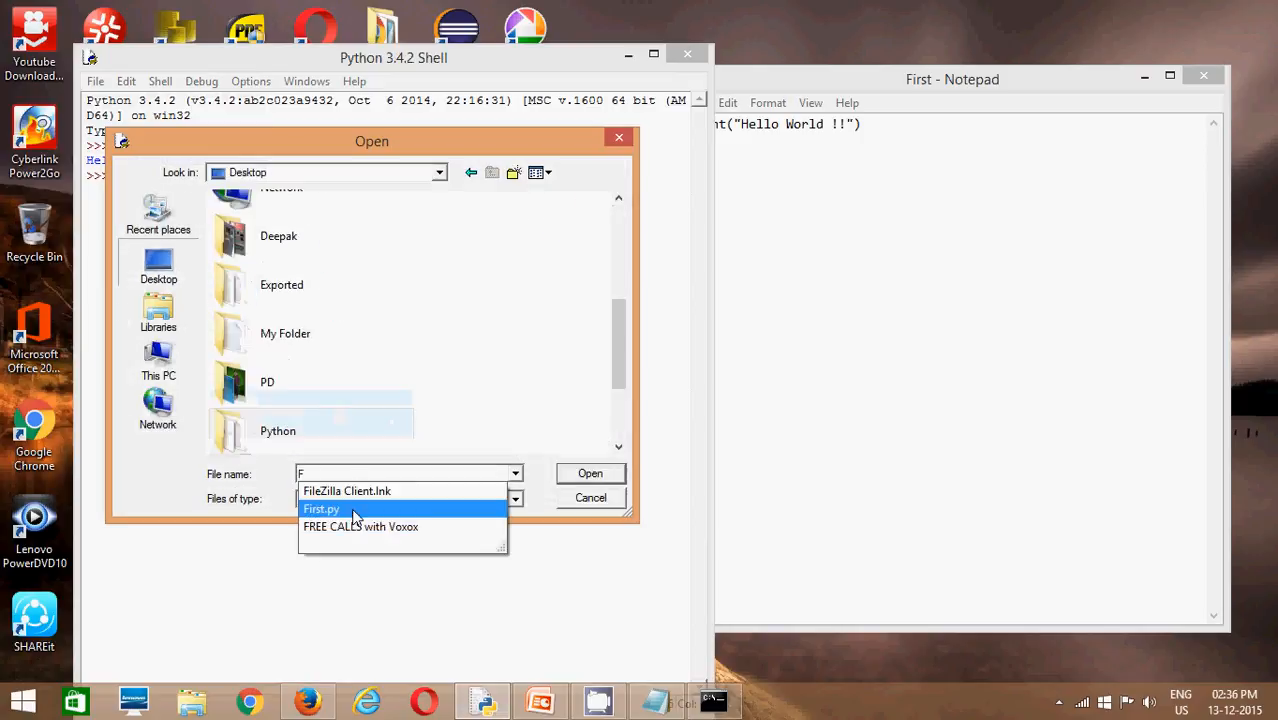
pyautogui.click(322, 509)
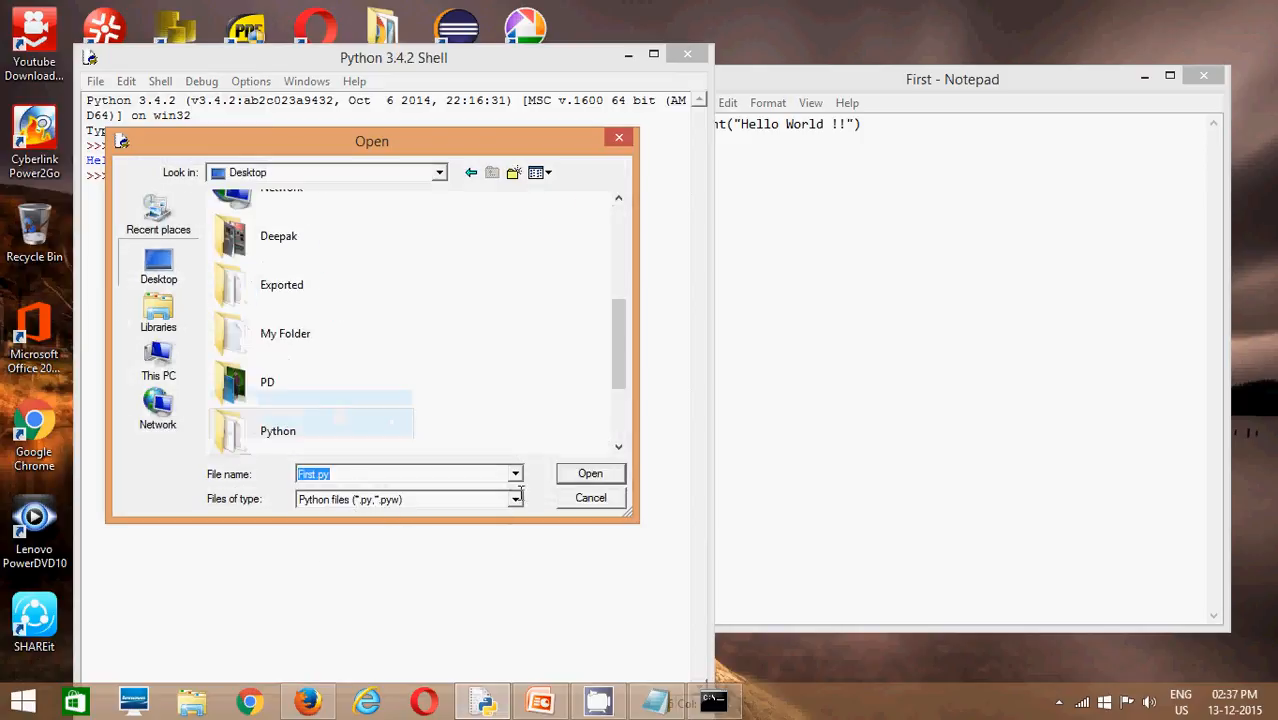
pyautogui.click(590, 473)
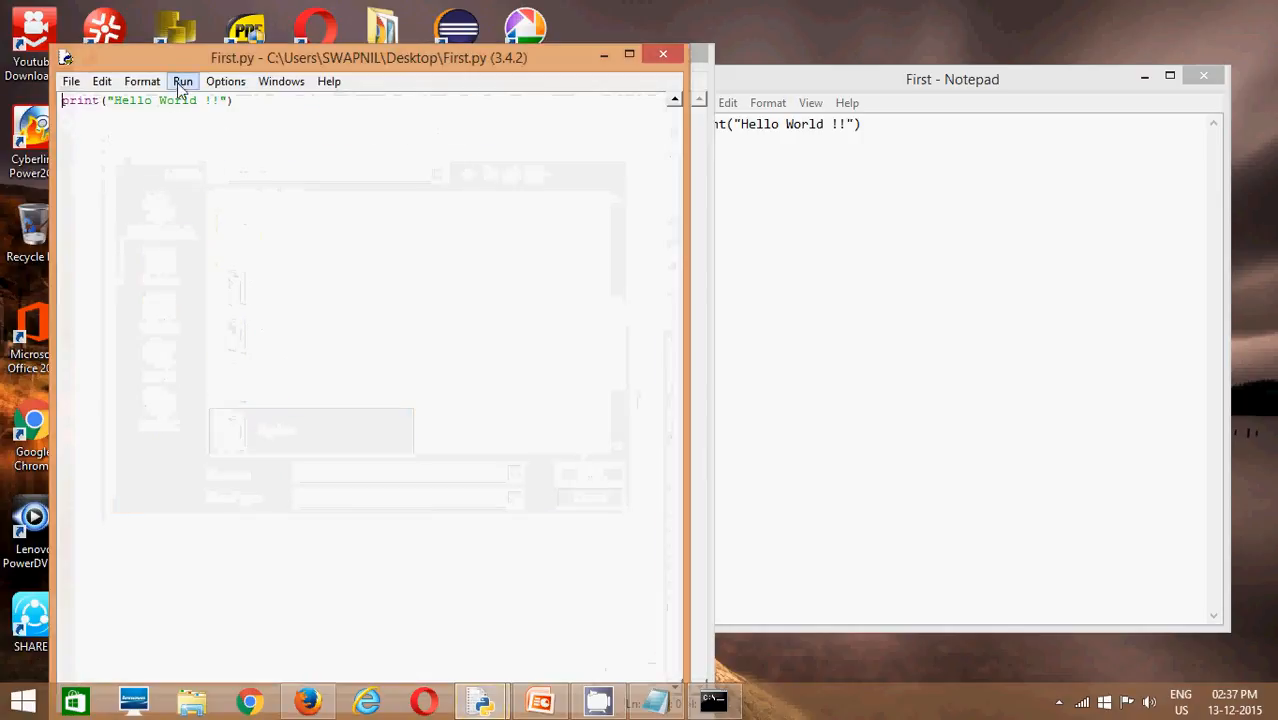
# - Run First.py to print Hello World !! and place the shell beside the editor
pyautogui.click(183, 81)
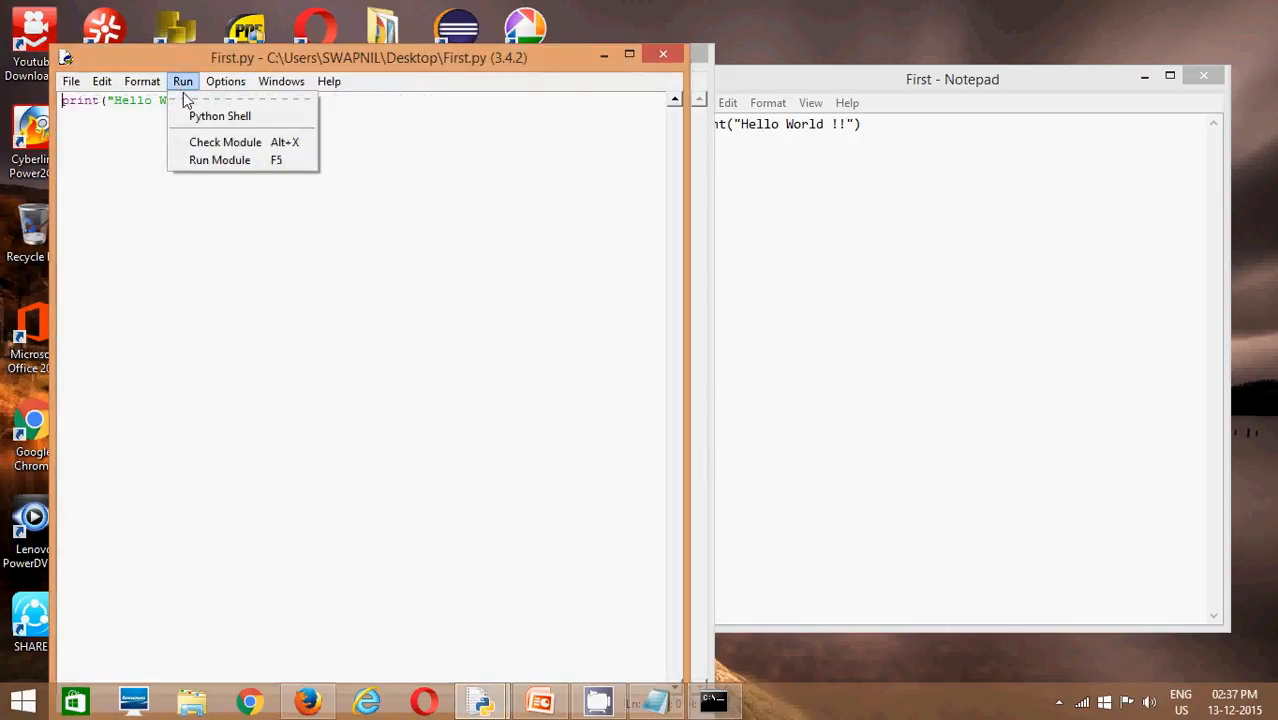
pyautogui.moveTo(219, 160)
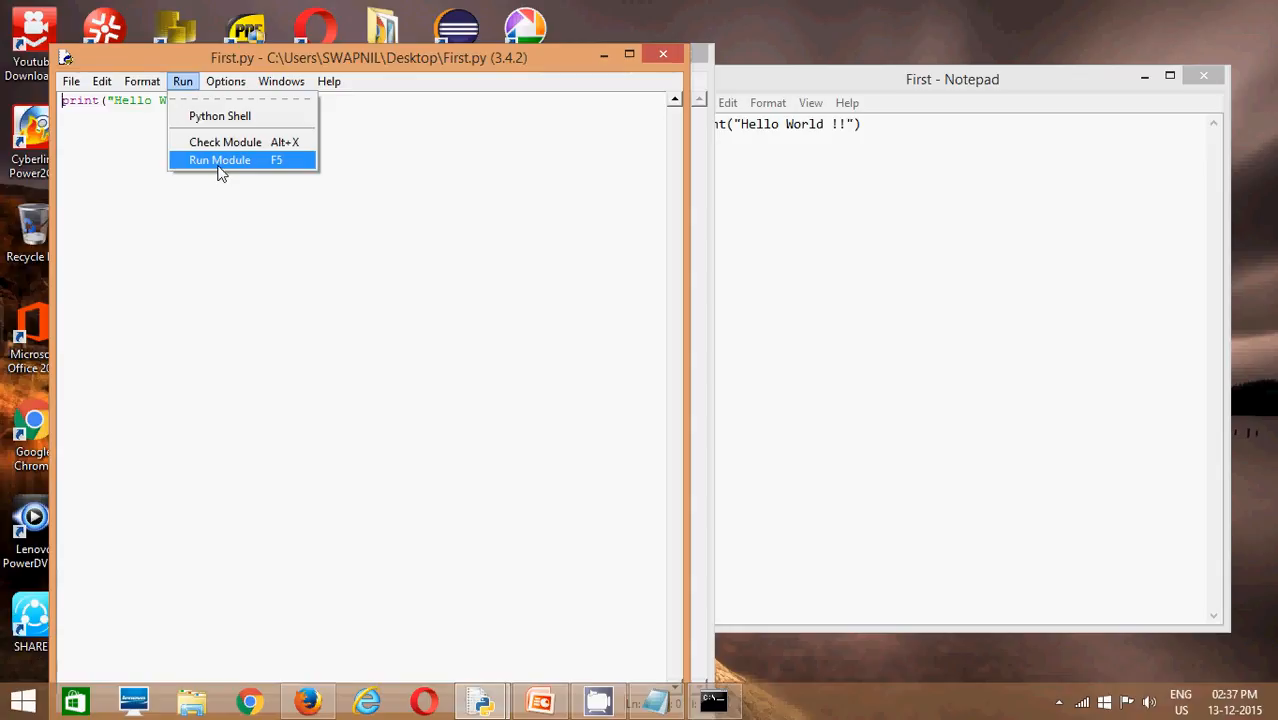
pyautogui.click(219, 160)
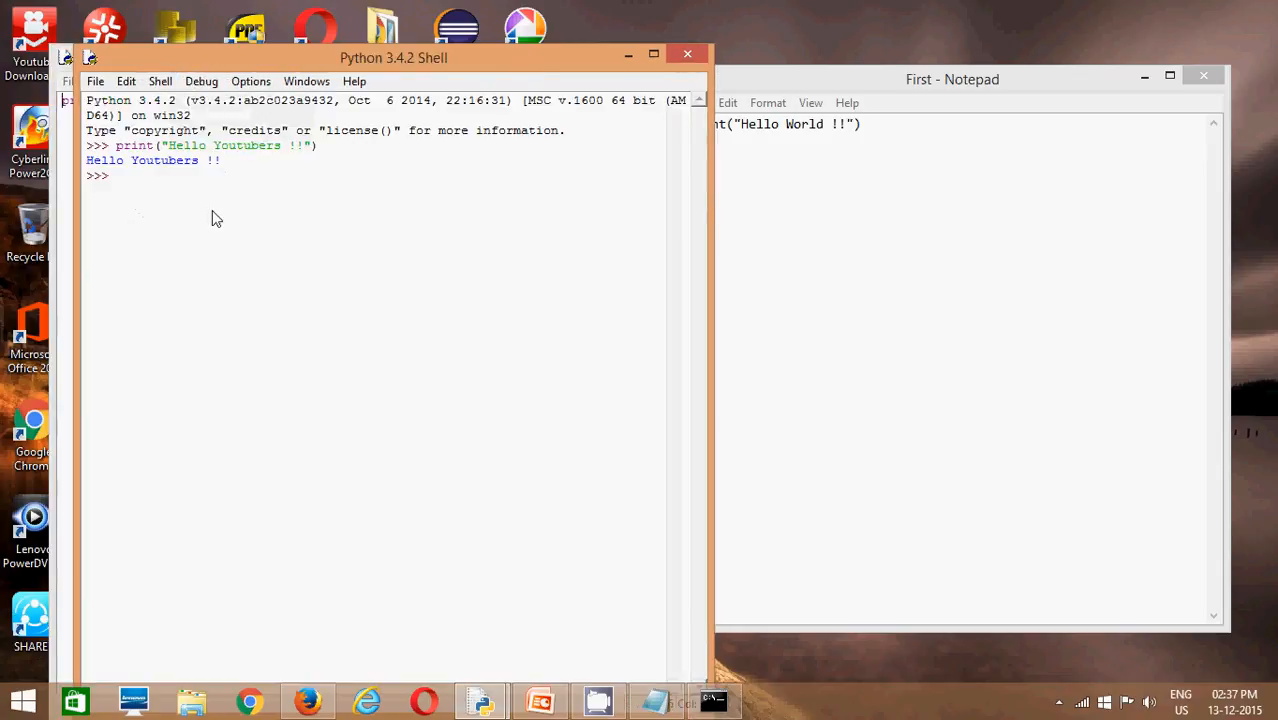
pyautogui.moveTo(160, 168)
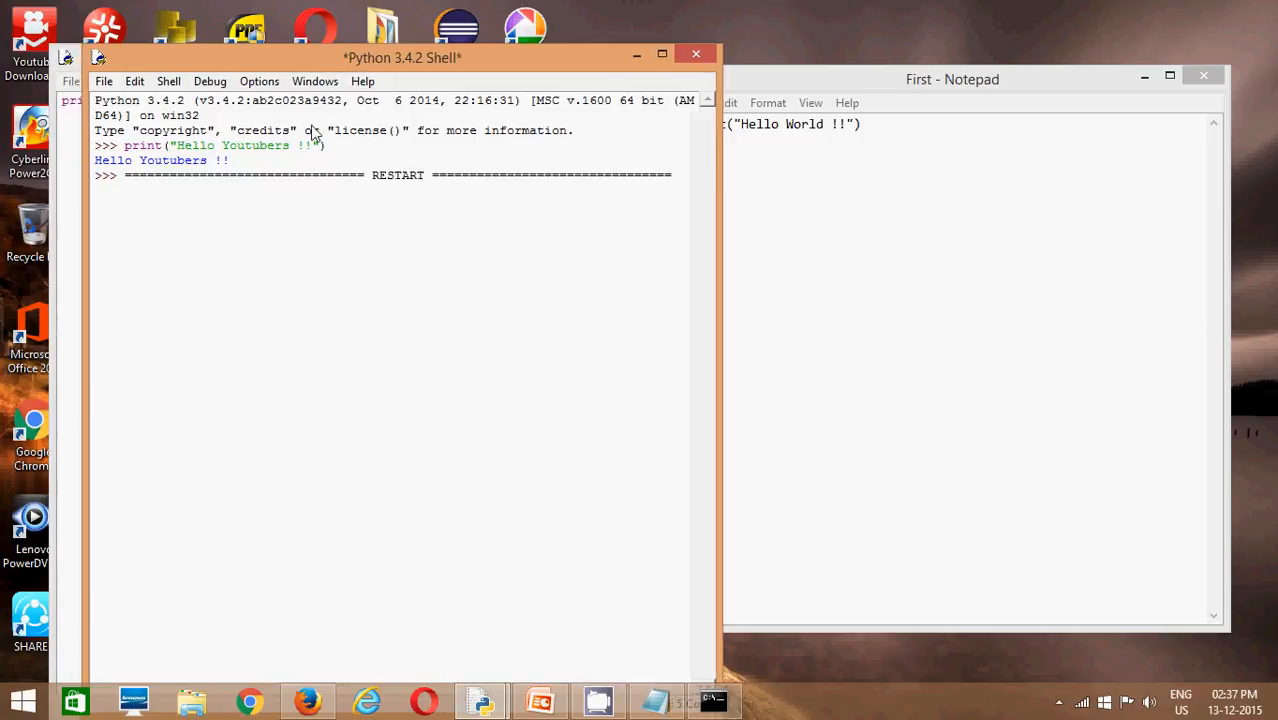
pyautogui.moveTo(402, 57); pyautogui.dragTo(465, 62)
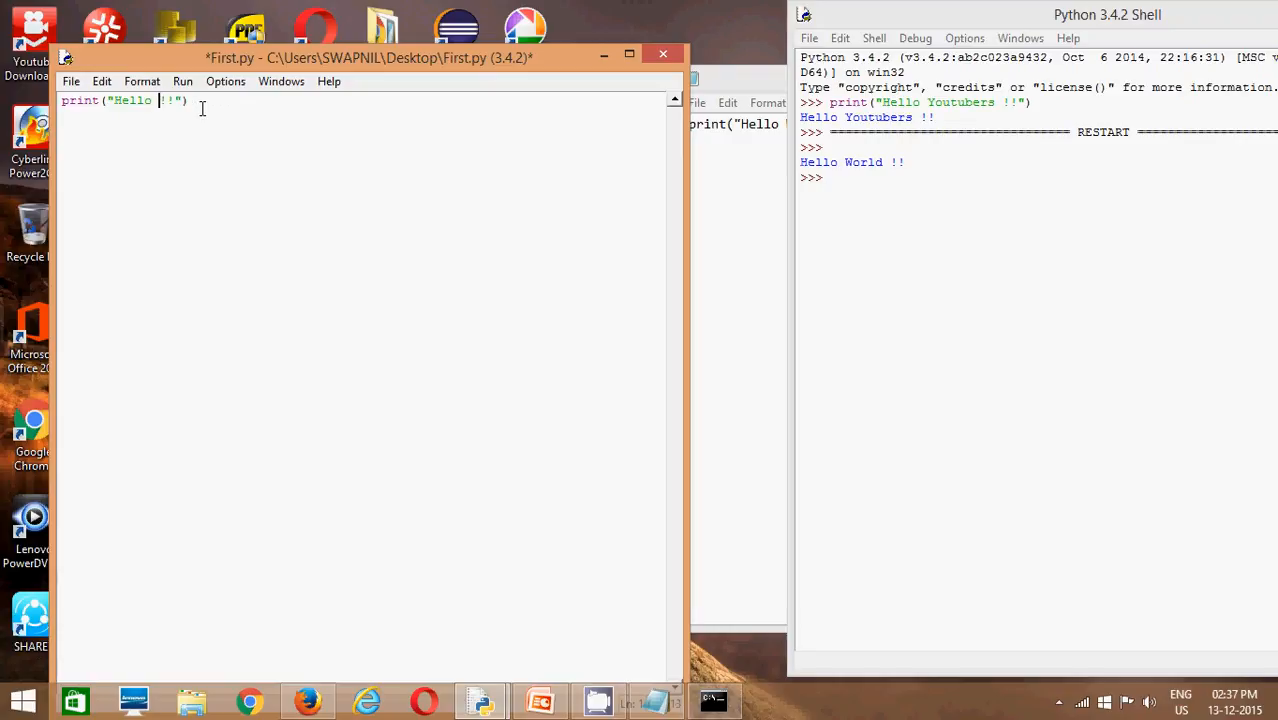
# - Change the message to Hello Mumbai !!, save First.py, and rerun the module
pyautogui.write('Mumbai')
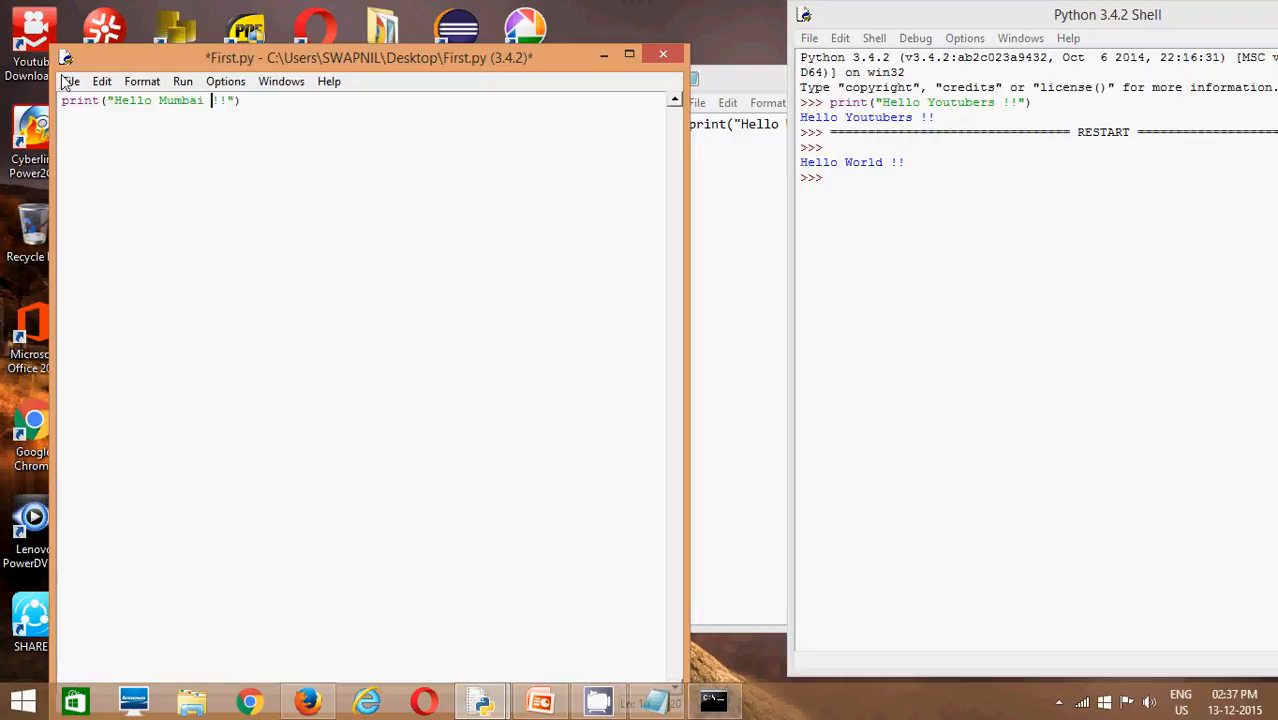
pyautogui.click(71, 81)
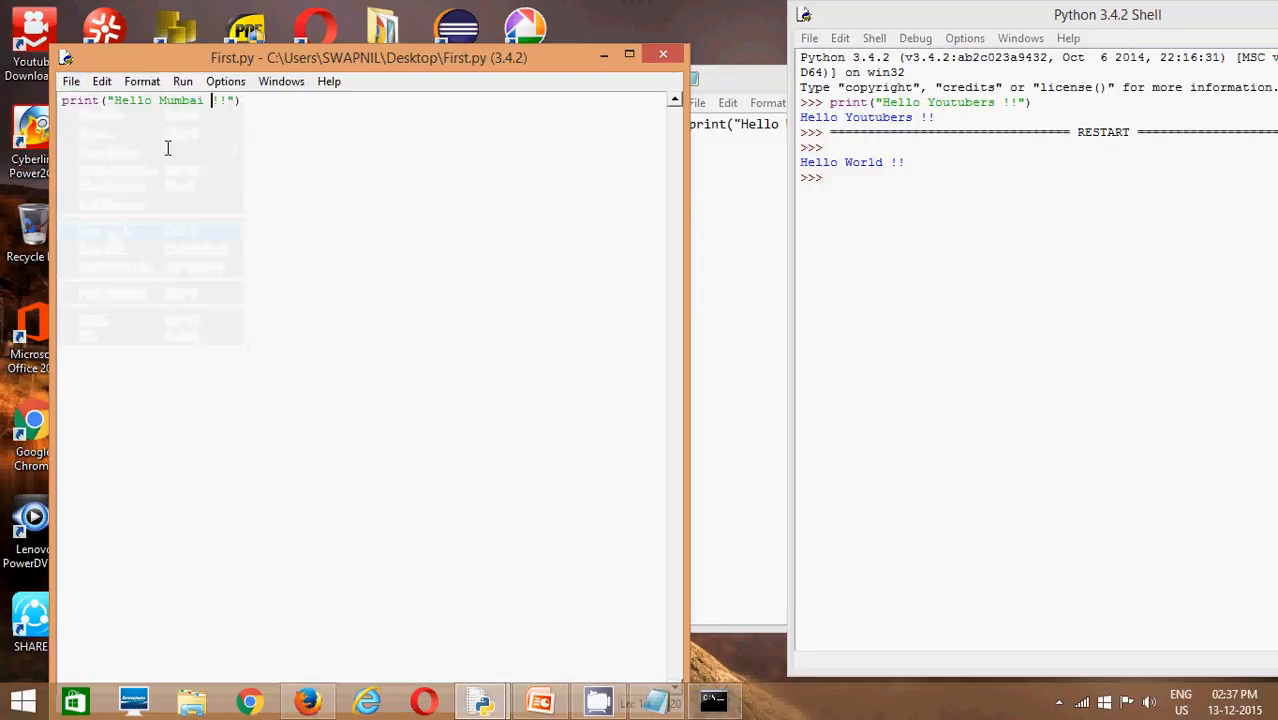
pyautogui.click(182, 81)
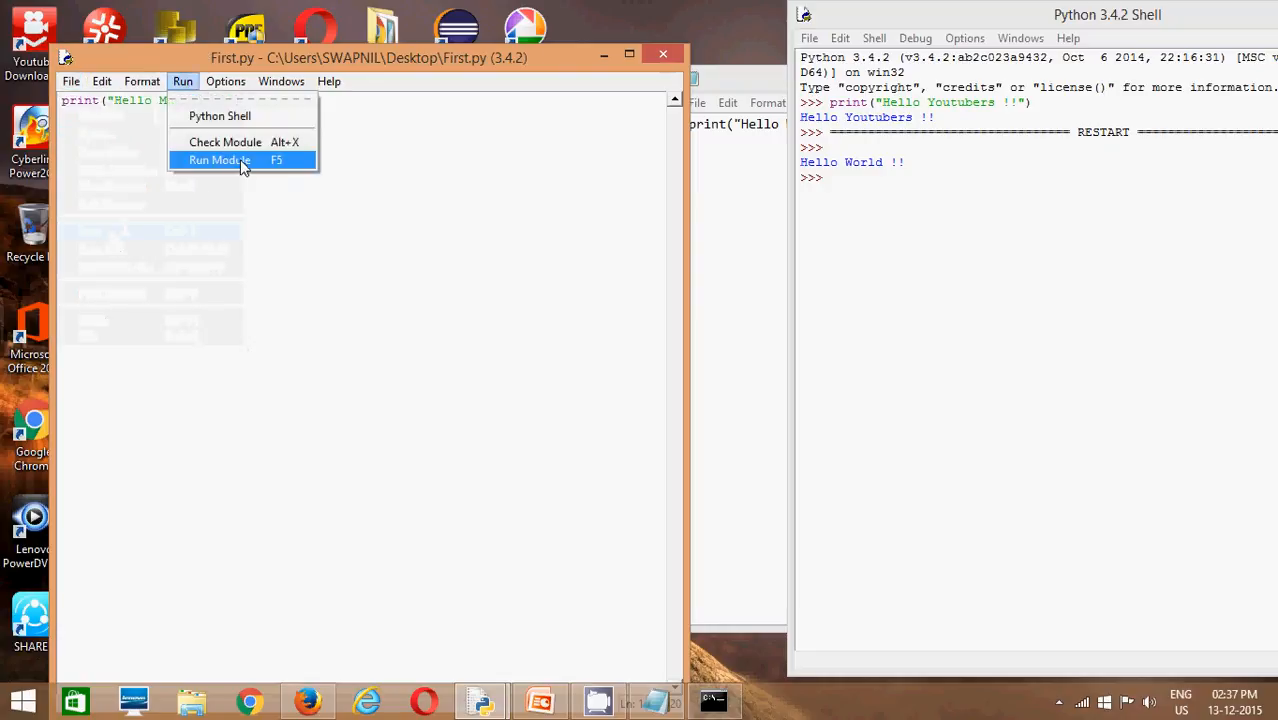
pyautogui.click(218, 160)
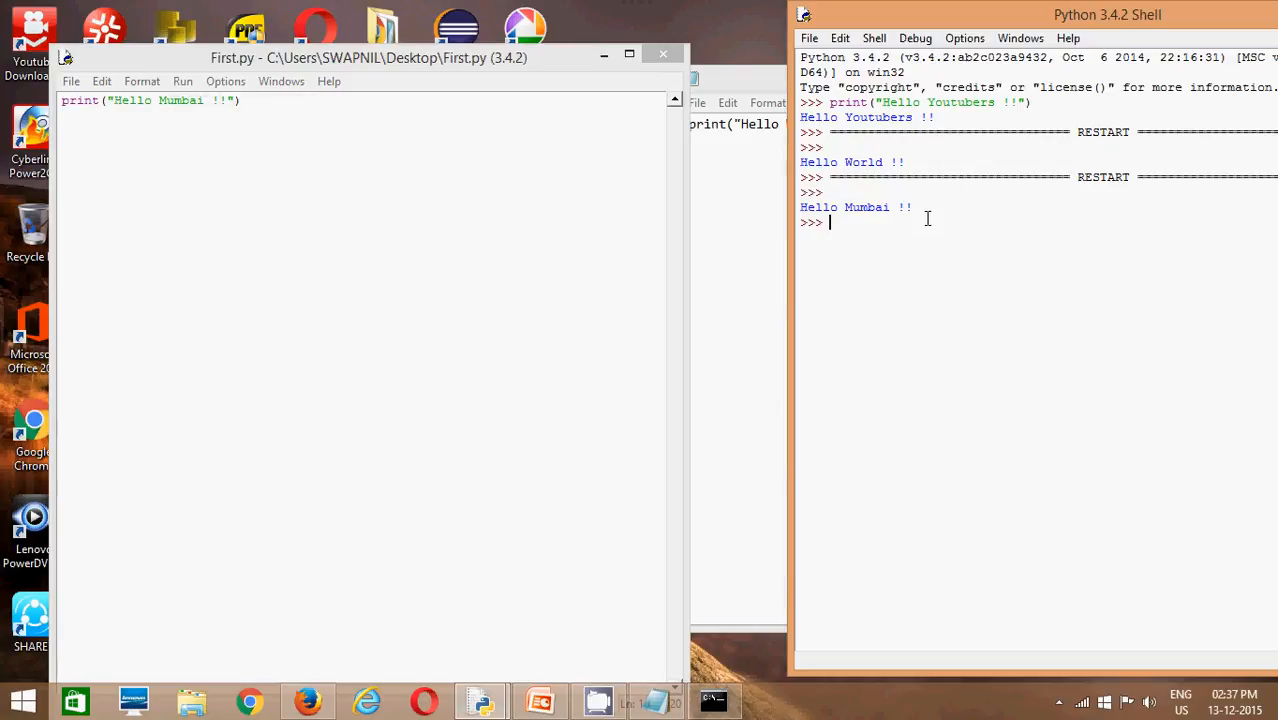
pyautogui.moveTo(932, 283)
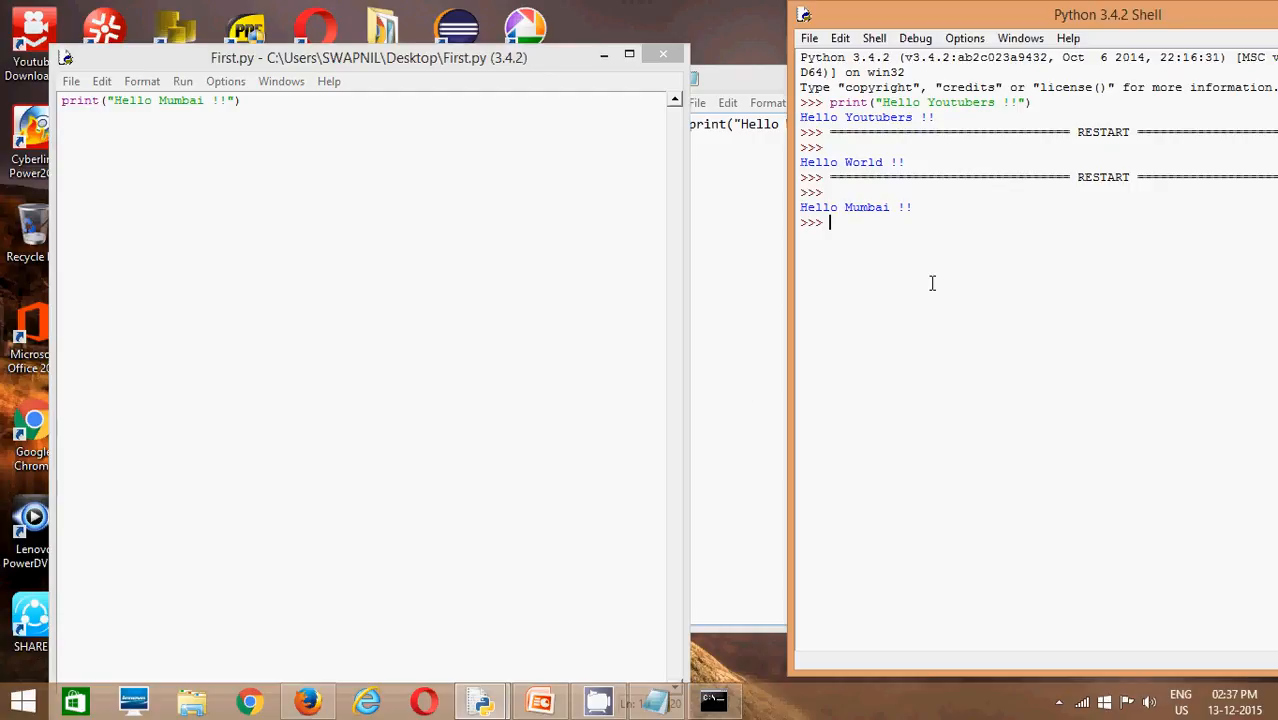